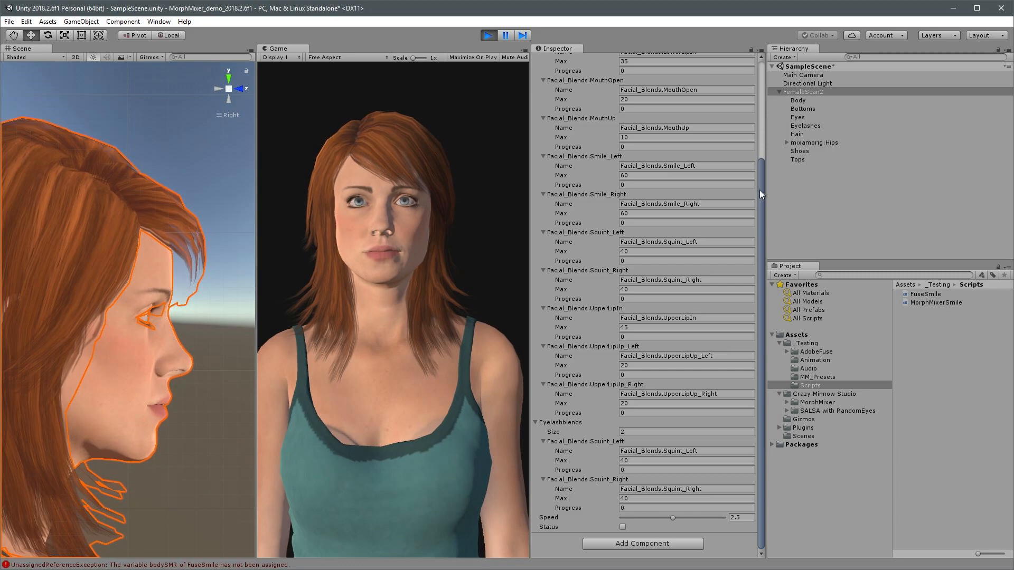
Step: Assign Body to the Body SMR field, then toggle the Status checkbox on and off to test the smile
{"action": "left_click", "coordinate": [803, 92]}
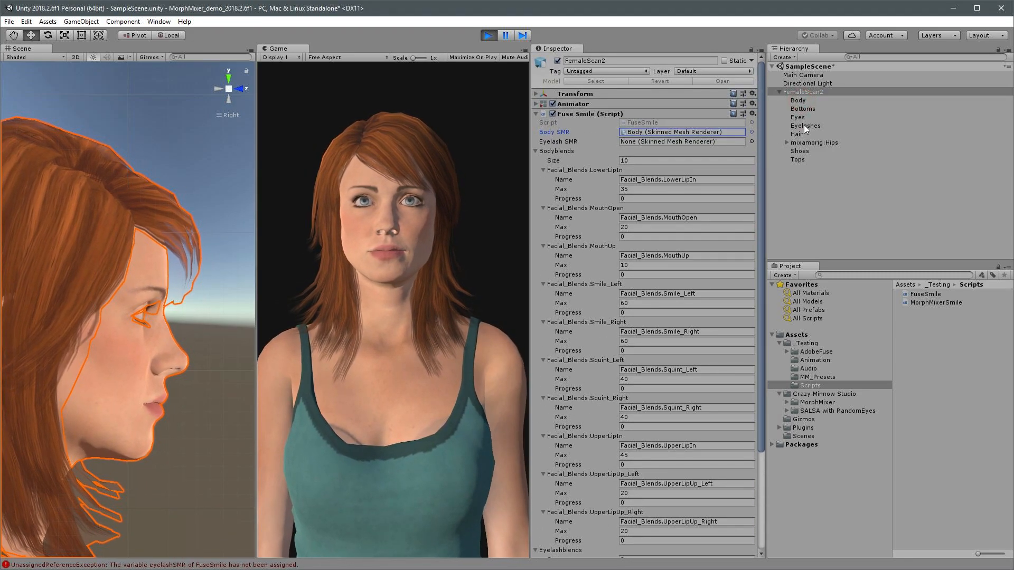
{"action": "scroll", "scroll_direction": "down", "scroll_amount": 3}
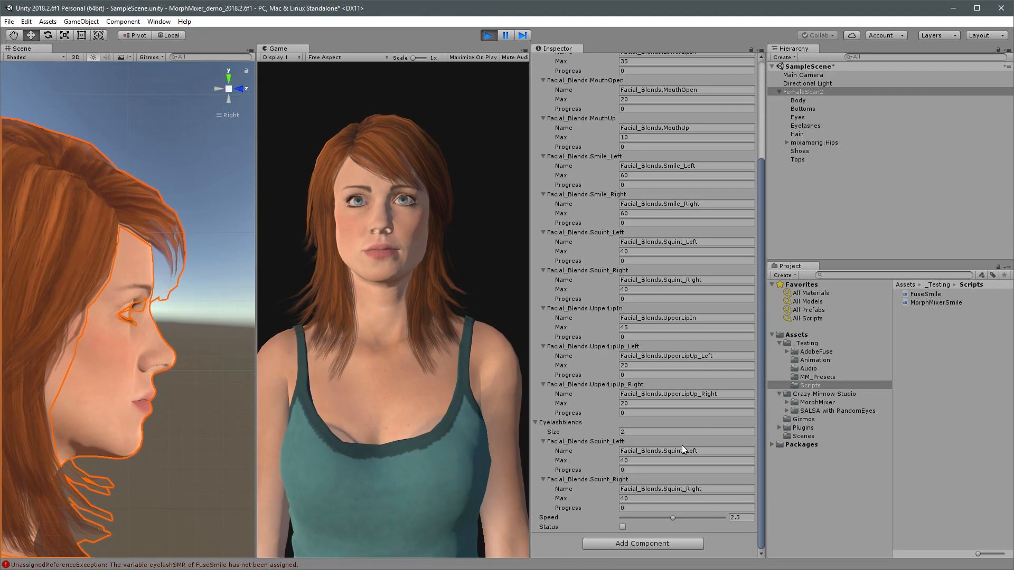
{"action": "left_click", "coordinate": [622, 527]}
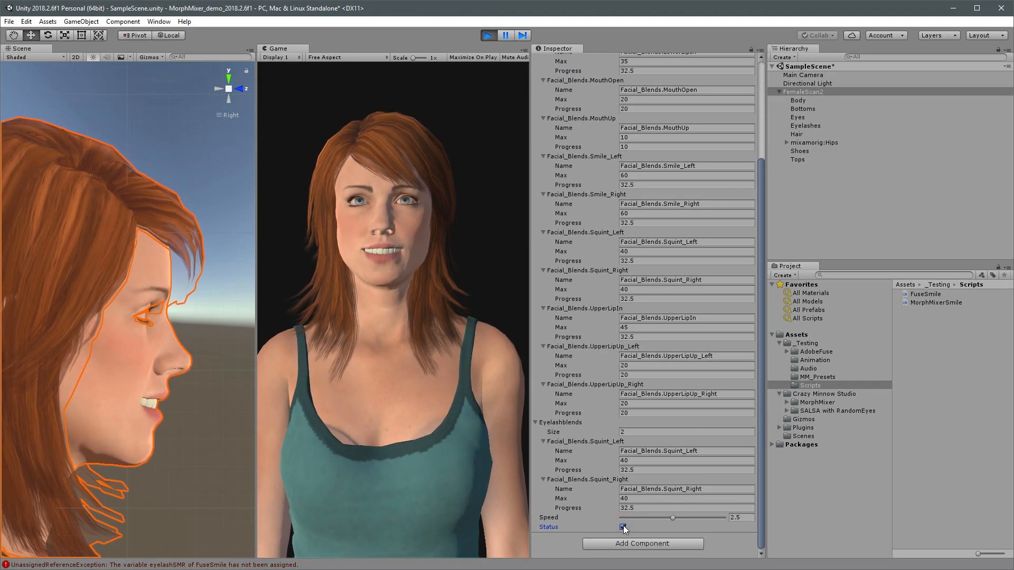
{"action": "left_click", "coordinate": [623, 528]}
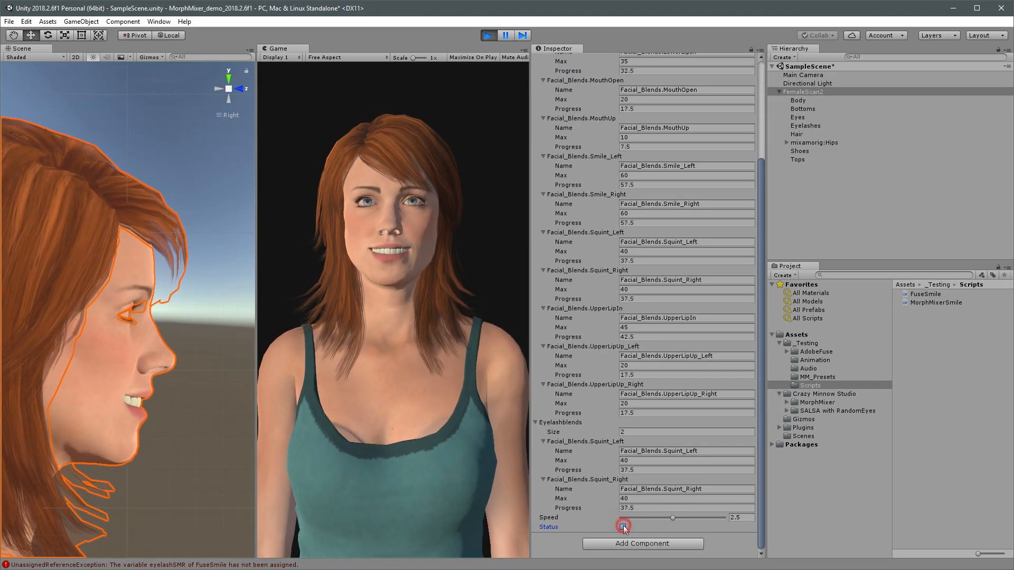
{"action": "left_click", "coordinate": [623, 527]}
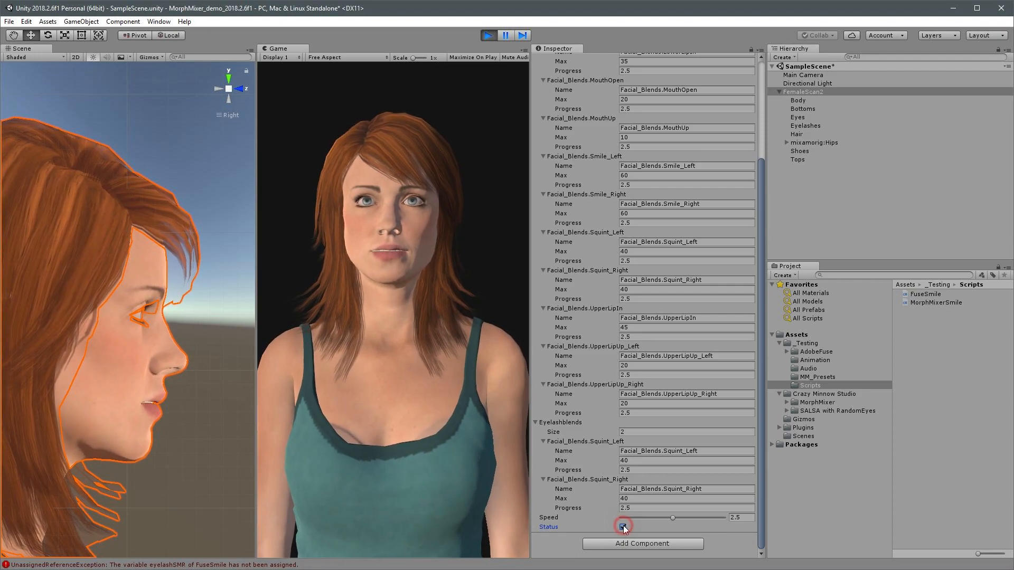
{"action": "left_click", "coordinate": [623, 527]}
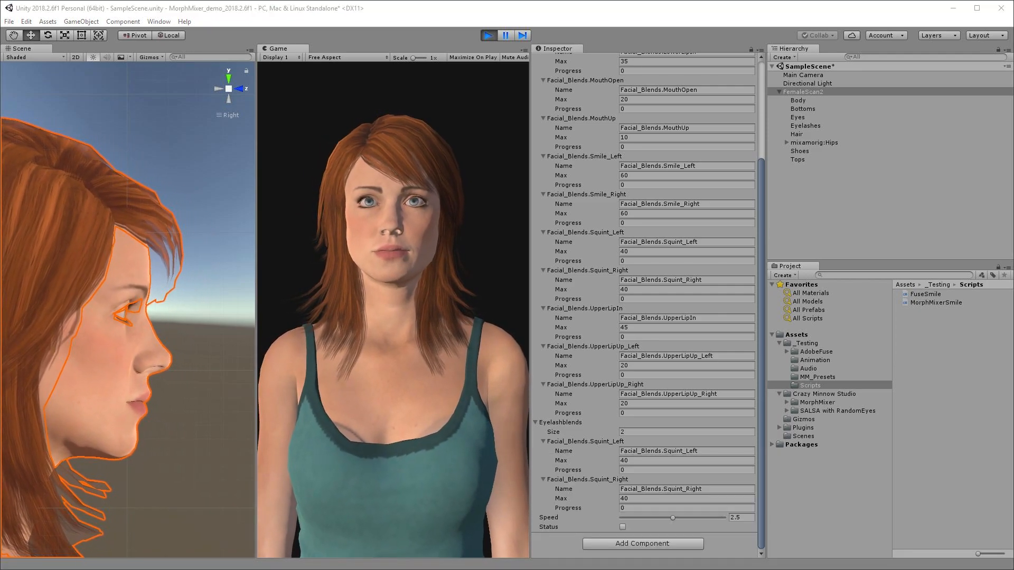
Step: Stop play mode and remove the Fuse Smile component from FemaleScan2
{"action": "left_click", "coordinate": [487, 36]}
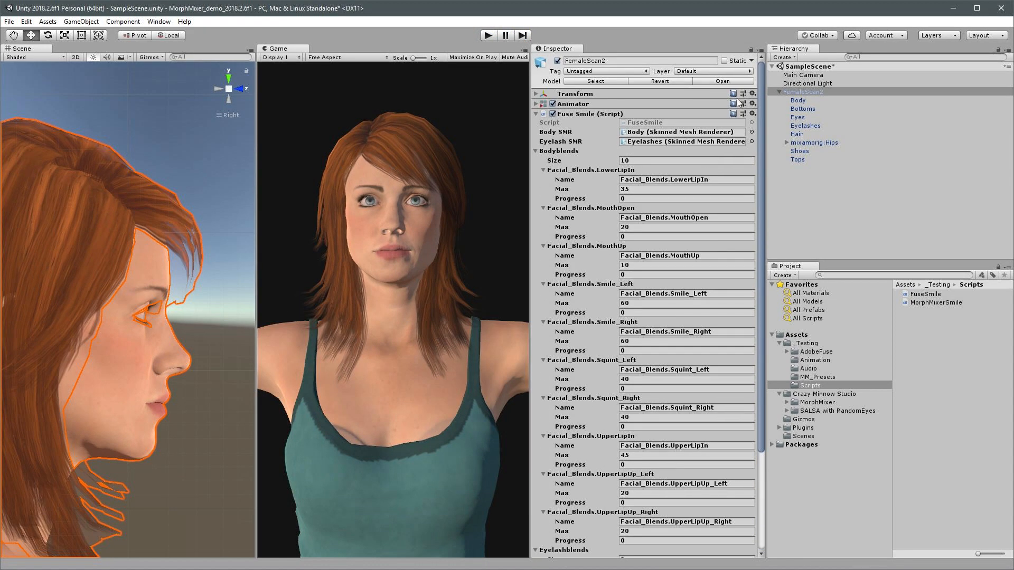
{"action": "left_click", "coordinate": [752, 113]}
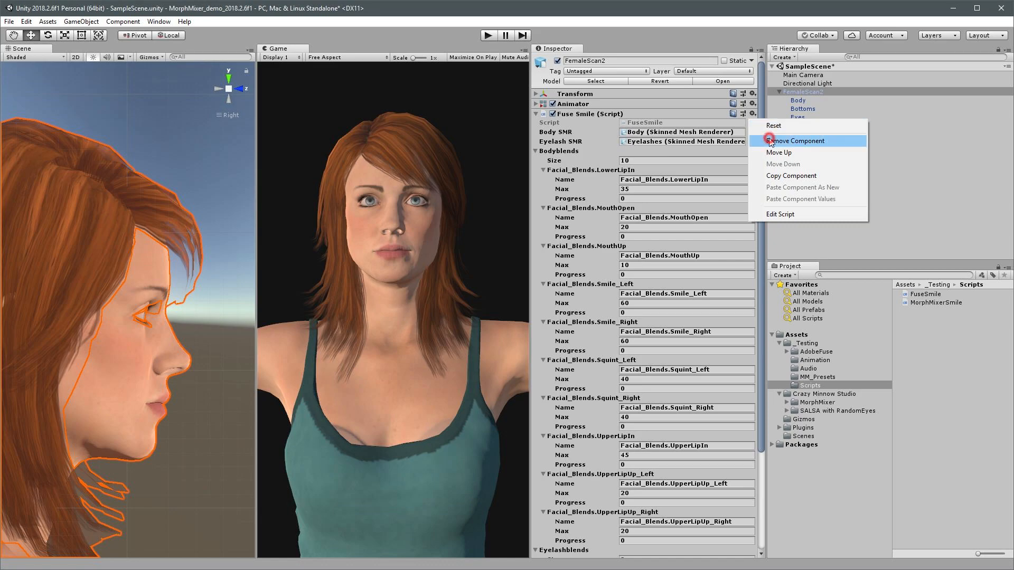
{"action": "left_click", "coordinate": [796, 141]}
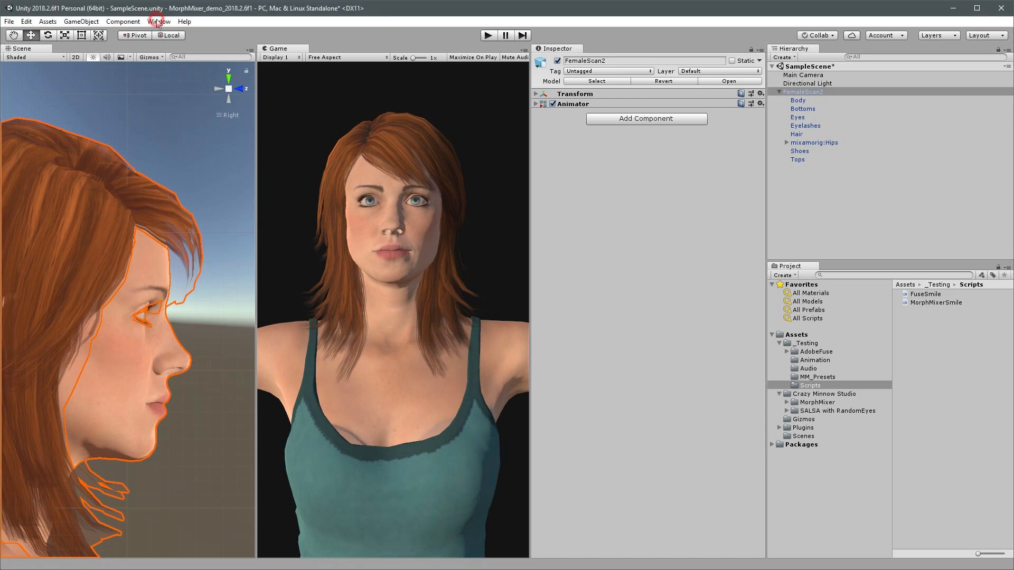
Step: Open Window > Crazy Minnow Studio > MorphMixer and move its window aside
{"action": "left_click", "coordinate": [158, 21]}
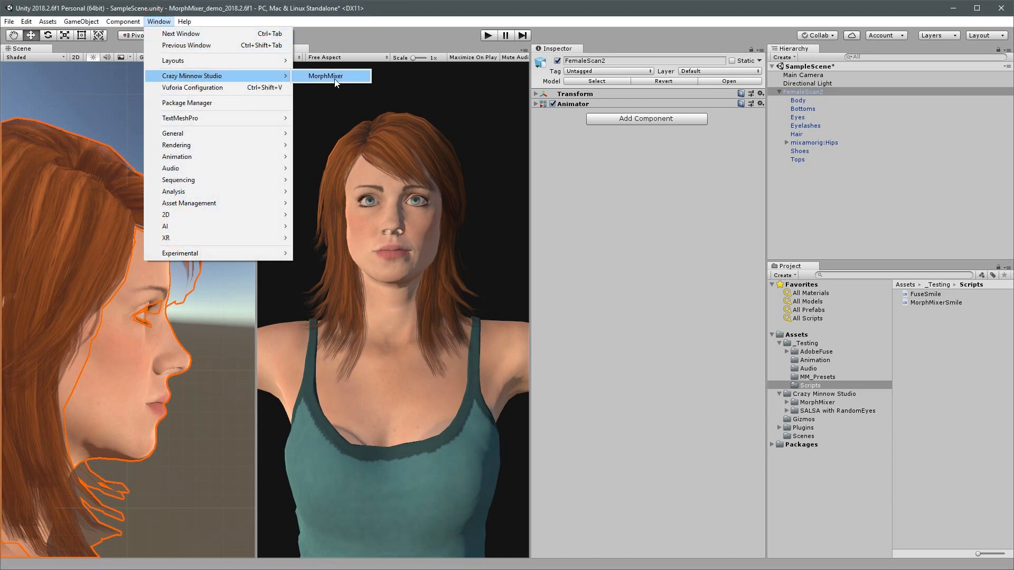
{"action": "left_click", "coordinate": [325, 75]}
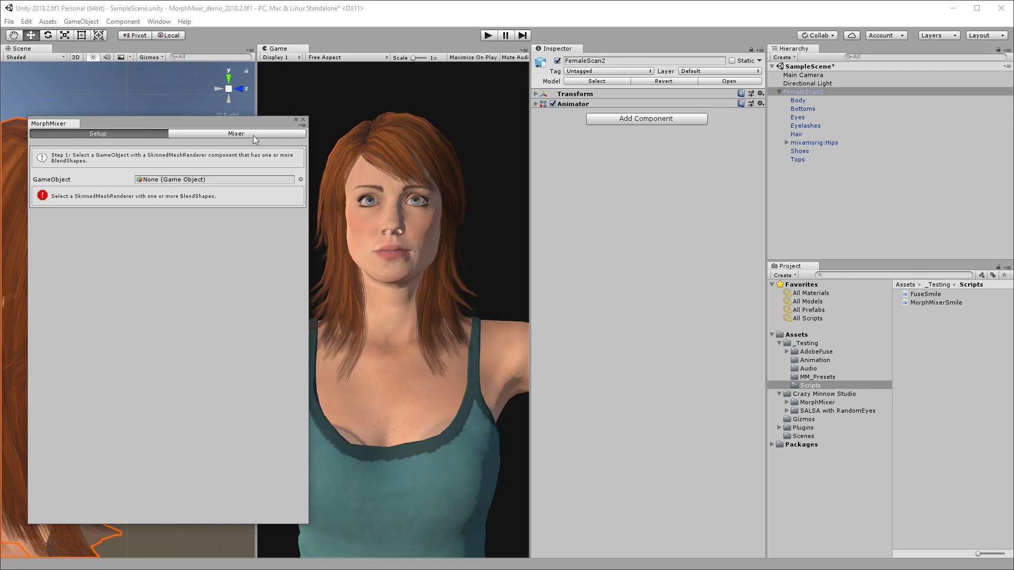
{"action": "left_click_drag", "start_coordinate": [53, 123], "coordinate": [168, 94]}
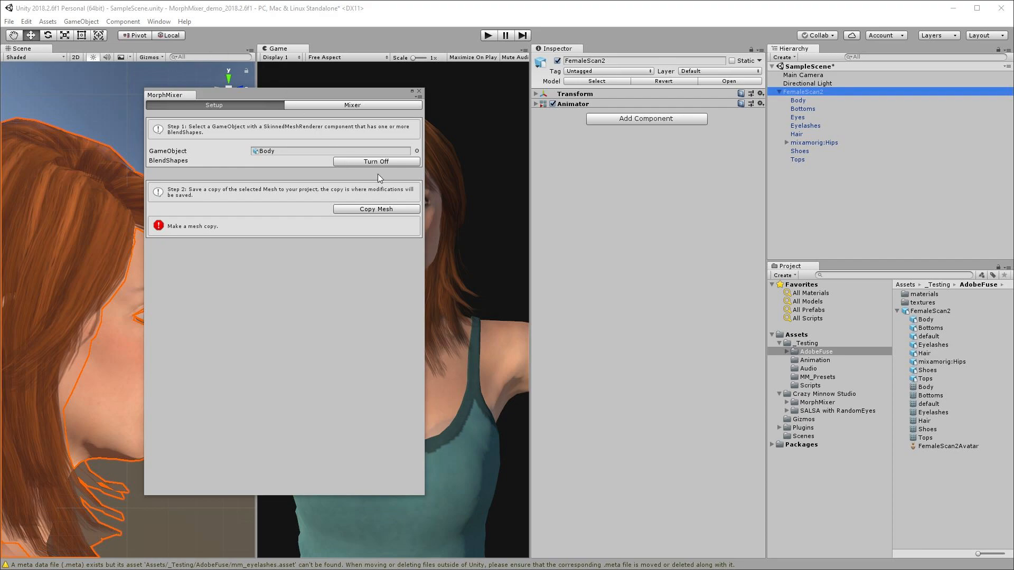
Step: Copy the Body mesh, saving it as mm_body in the AdobeFuse folder
{"action": "left_click", "coordinate": [375, 208]}
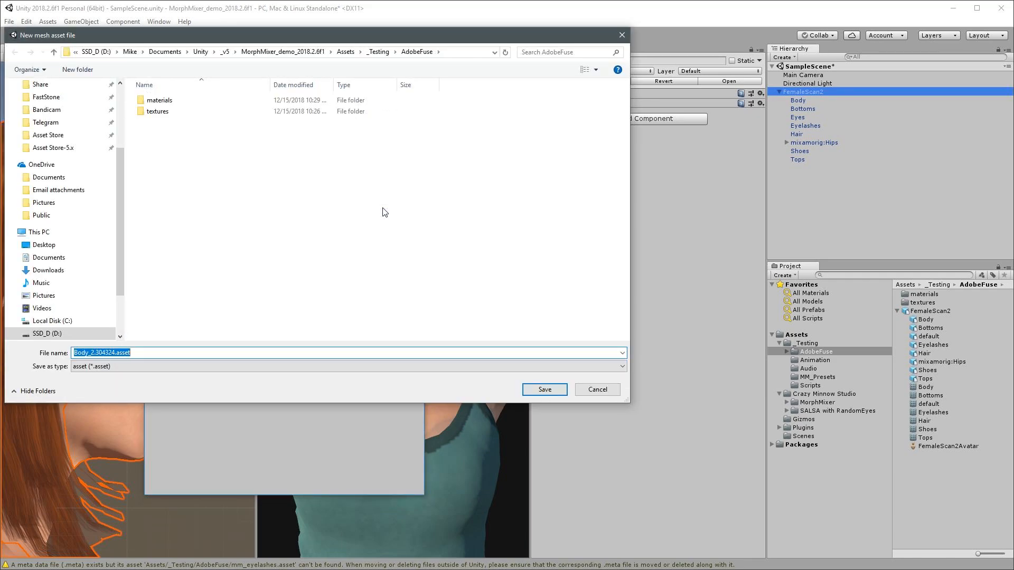
{"action": "mouse_move", "coordinate": [253, 321]}
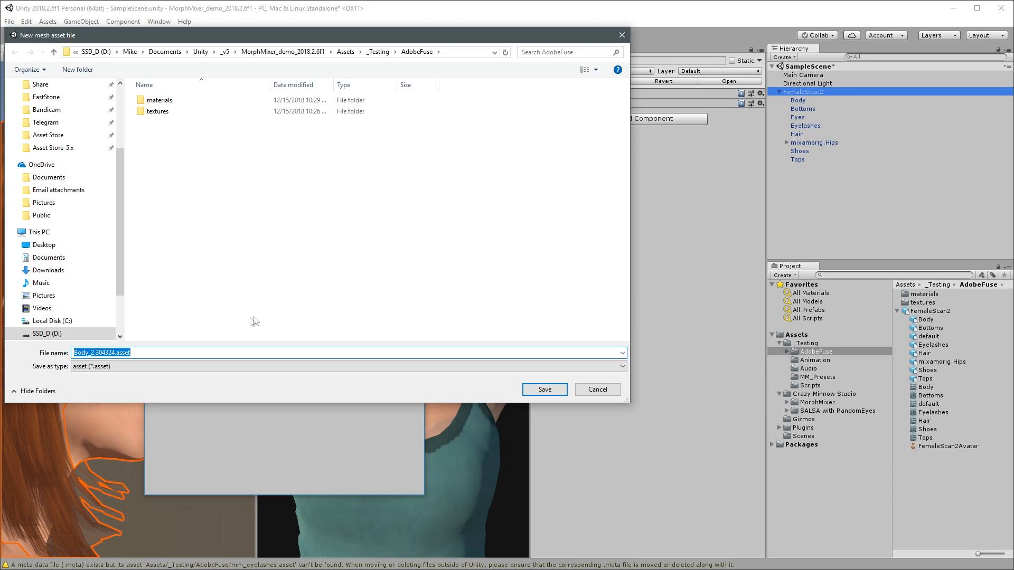
{"action": "type", "text": "mm_body"}
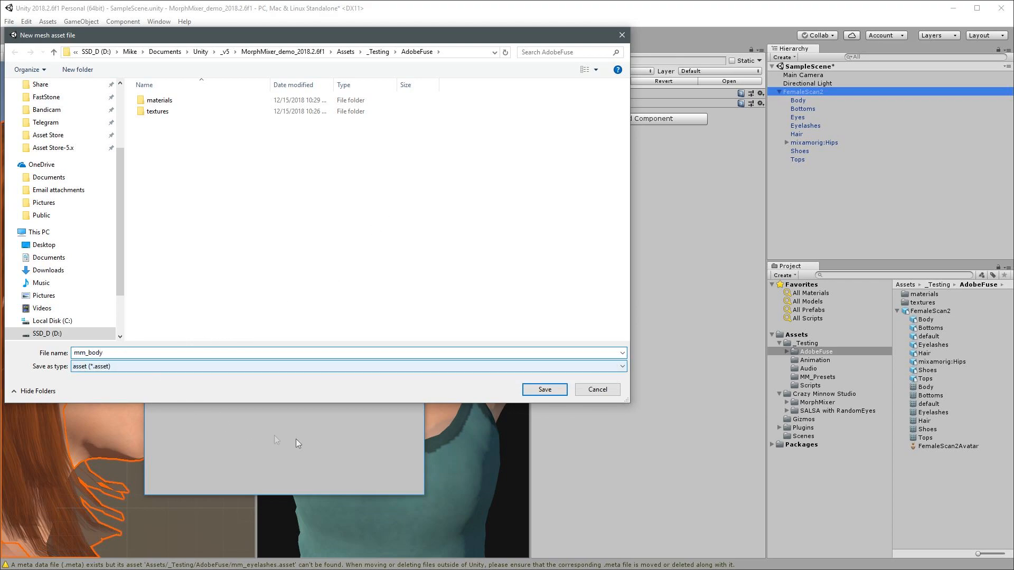
{"action": "left_click", "coordinate": [543, 389]}
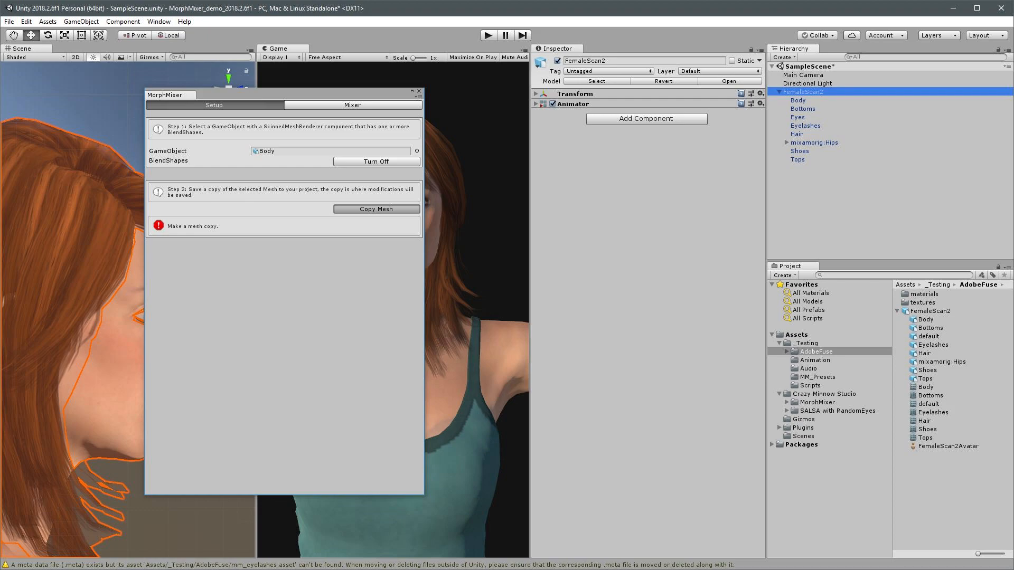
{"action": "left_click", "coordinate": [376, 209]}
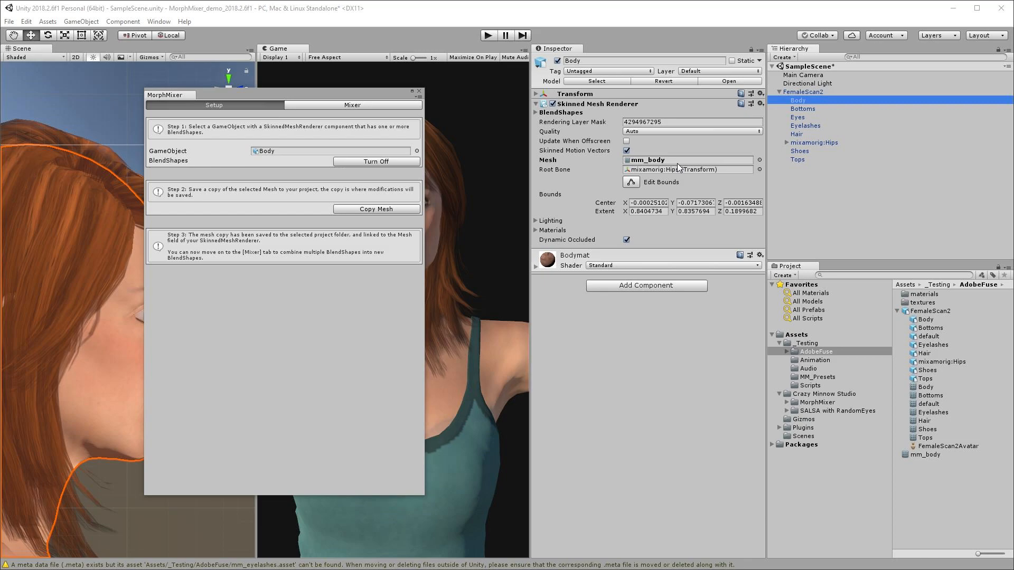
{"action": "mouse_move", "coordinate": [418, 175]}
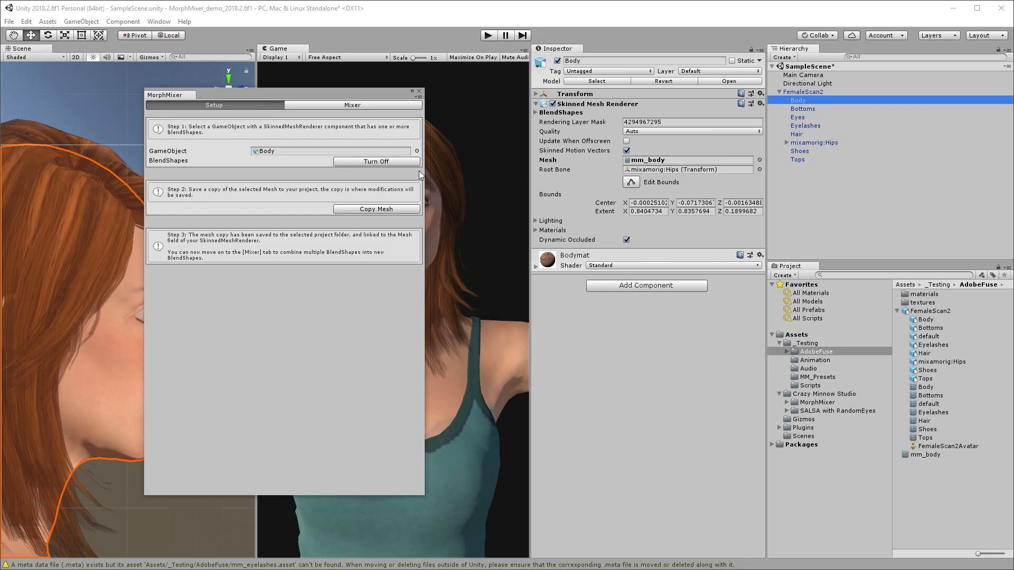
Step: In the Mixer tab, add ten smile-related facial blend shapes with their percentages
{"action": "left_click", "coordinate": [352, 104]}
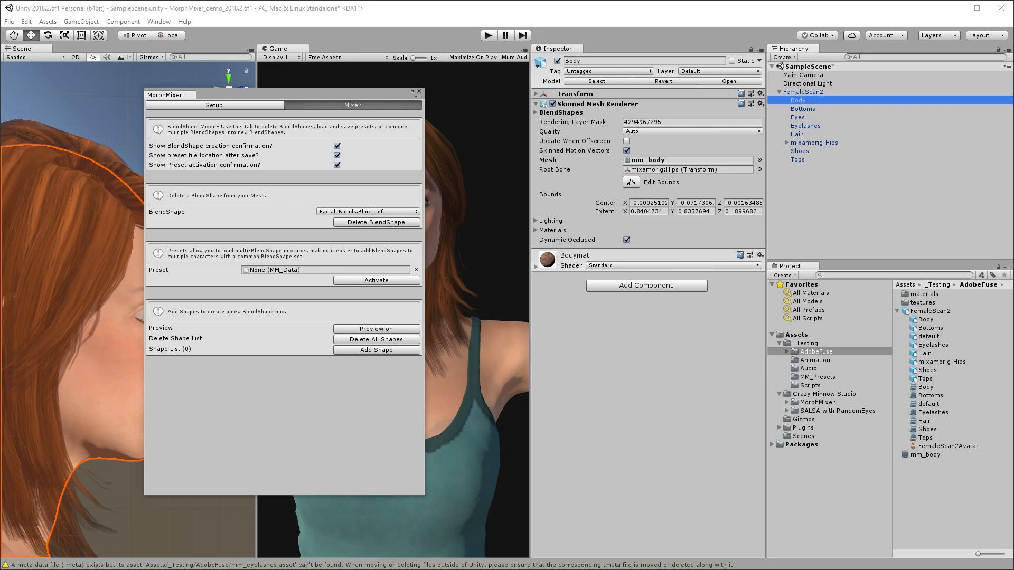
{"action": "mouse_move", "coordinate": [242, 178]}
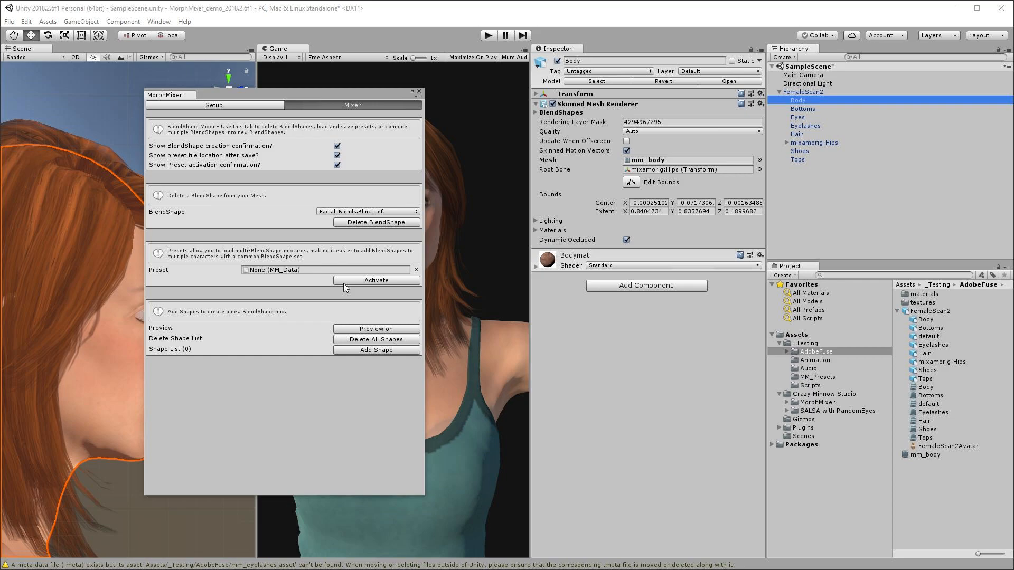
{"action": "mouse_move", "coordinate": [337, 363]}
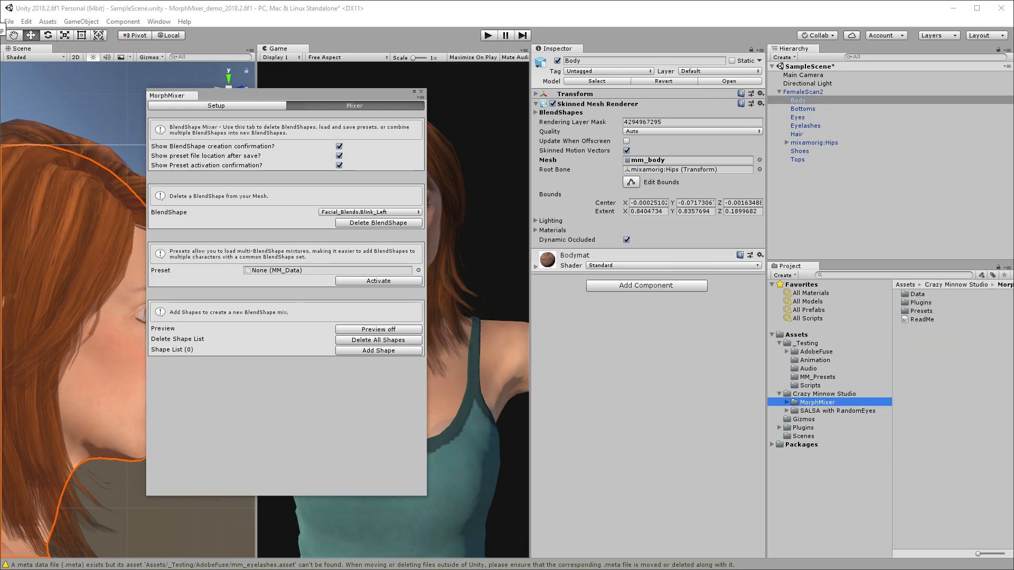
{"action": "left_click", "coordinate": [369, 211]}
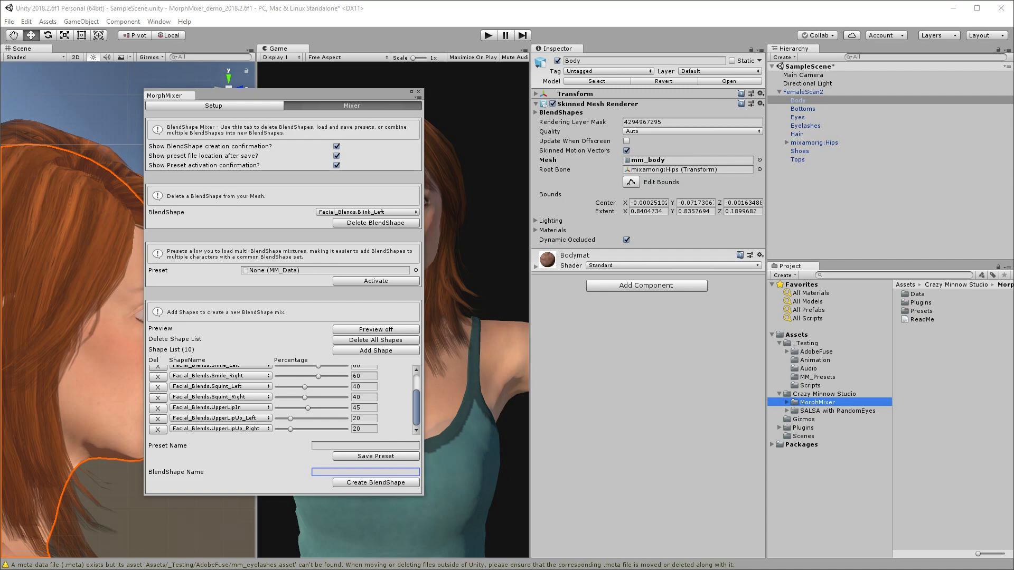
{"action": "mouse_move", "coordinate": [275, 84]}
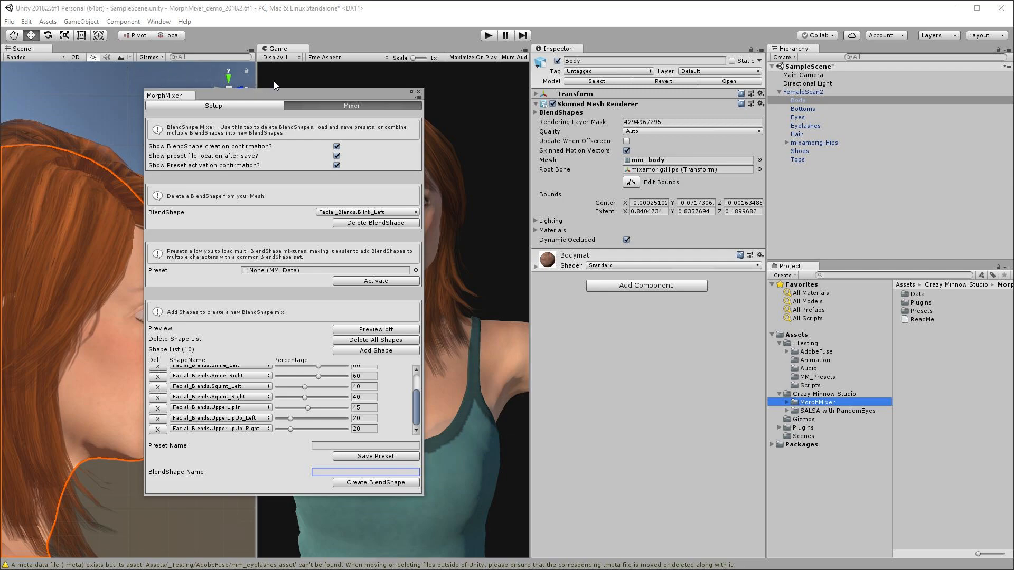
Step: Name the blend shape 'smile' and create it from the current mix
{"action": "left_click_drag", "start_coordinate": [168, 95], "coordinate": [67, 94]}
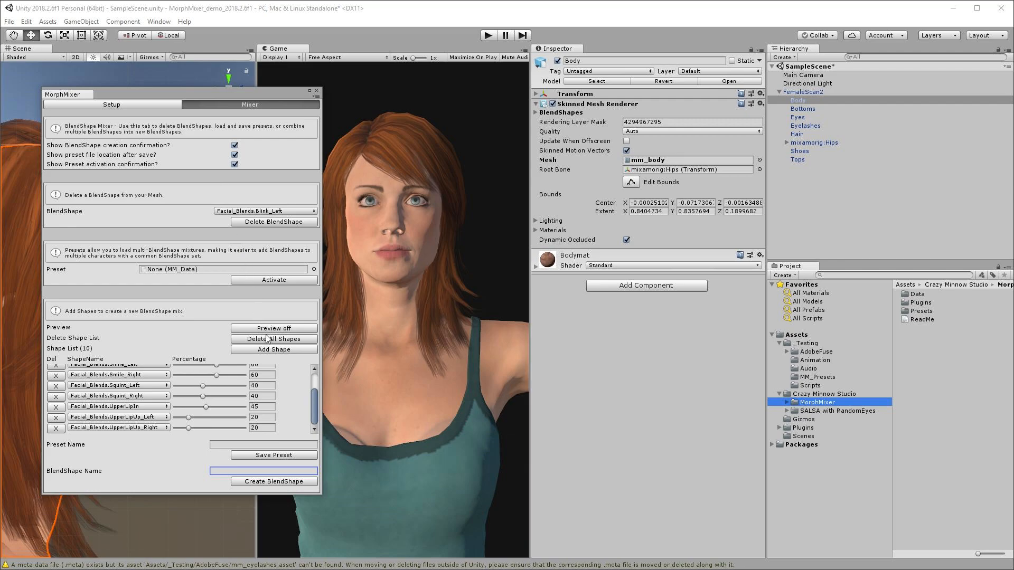
{"action": "mouse_move", "coordinate": [309, 342]}
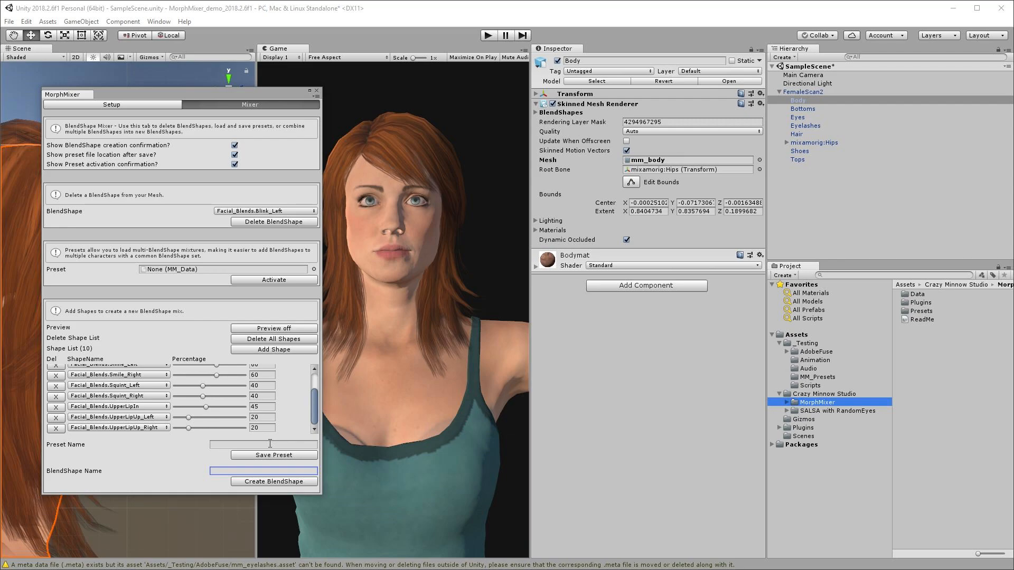
{"action": "left_click", "coordinate": [262, 471]}
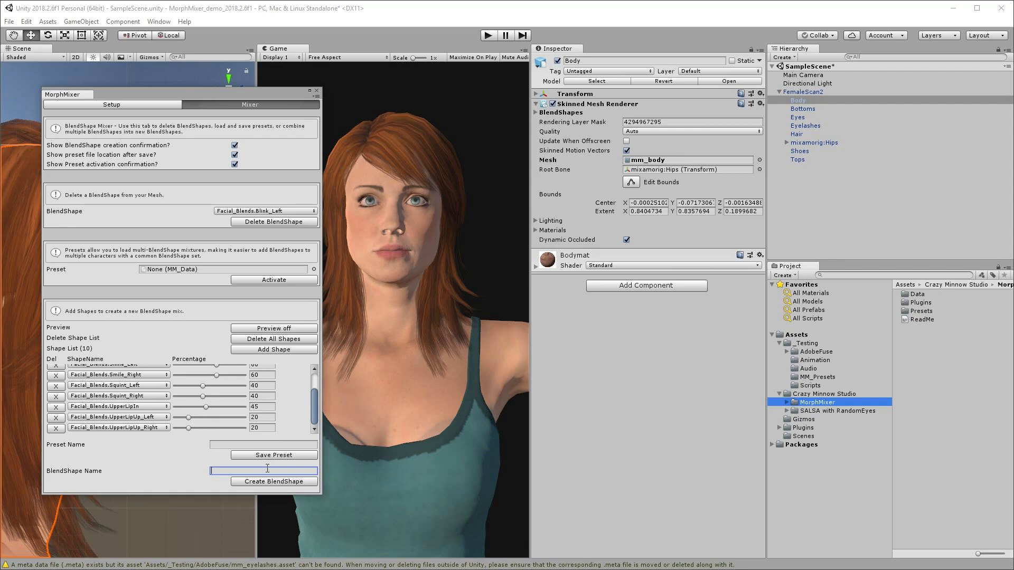
{"action": "type", "text": "smil"}
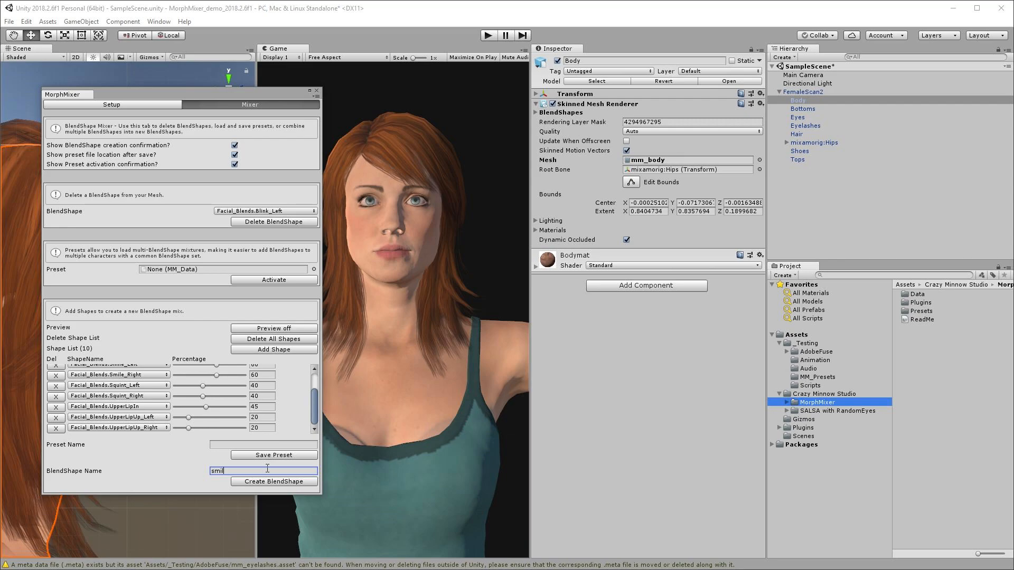
{"action": "left_click", "coordinate": [273, 482]}
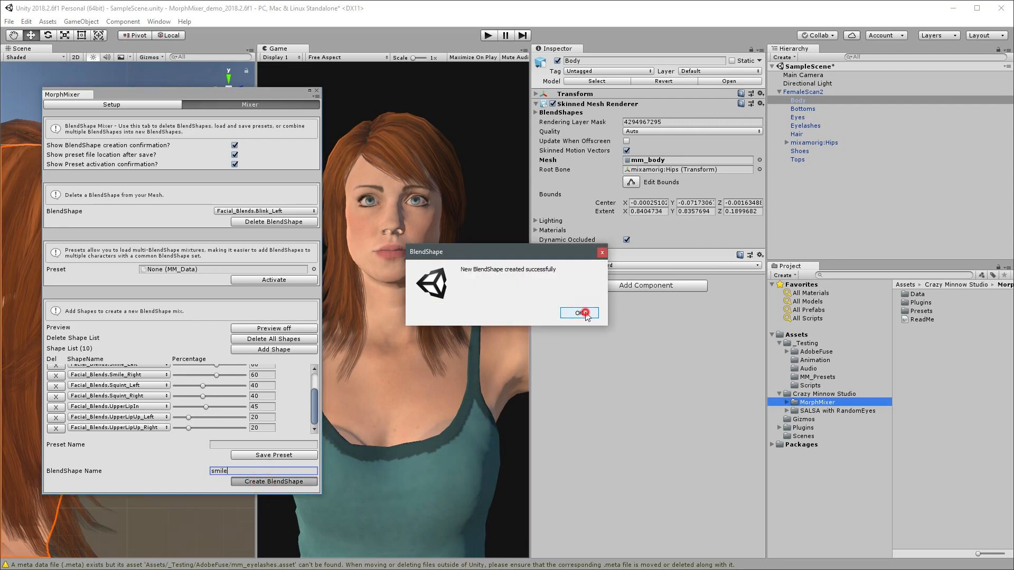
Step: Dismiss the success message, preview the Body smile weight at 100, then reset to 0
{"action": "left_click", "coordinate": [577, 313]}
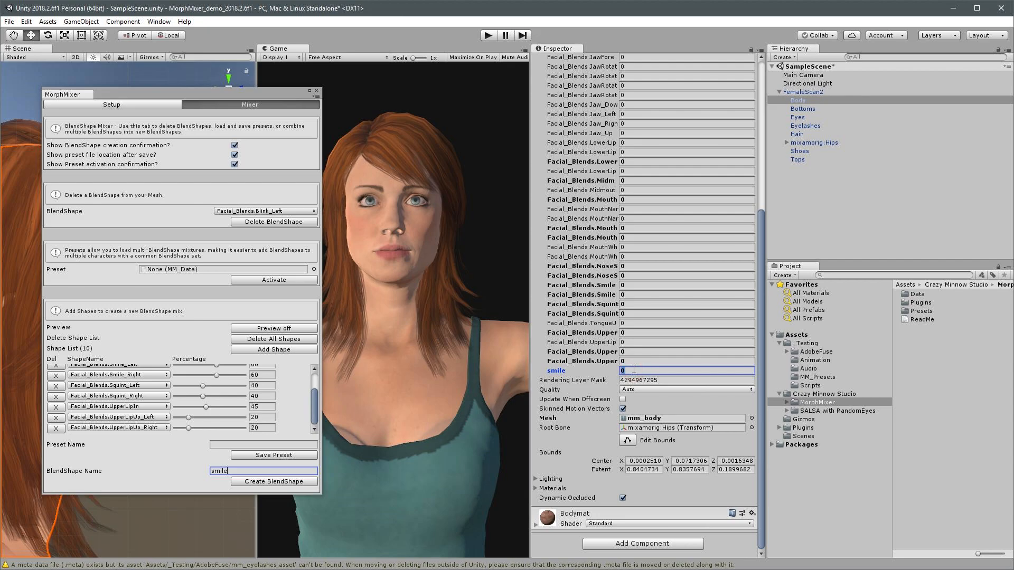
{"action": "type", "text": "100"}
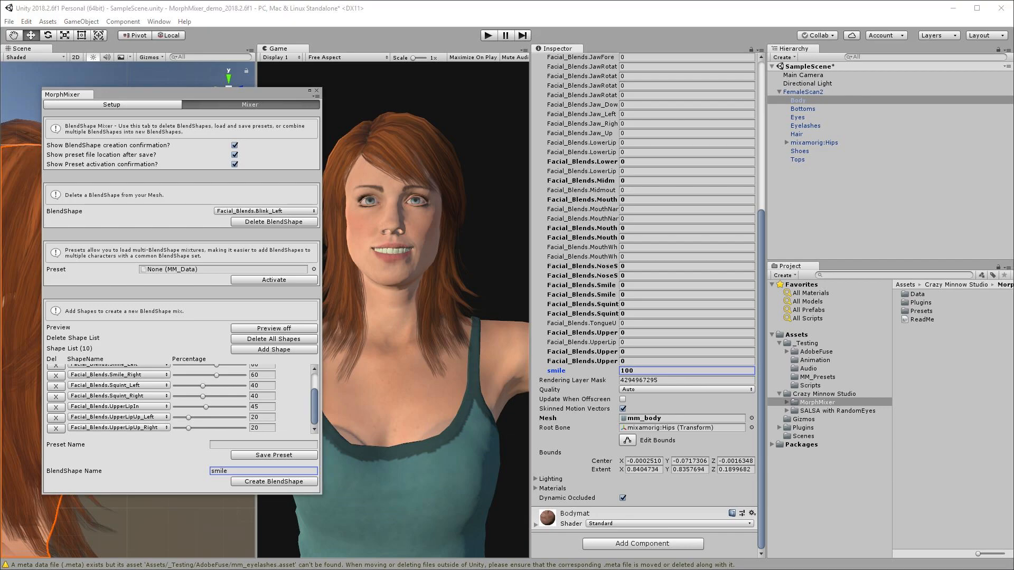
{"action": "mouse_move", "coordinate": [516, 496]}
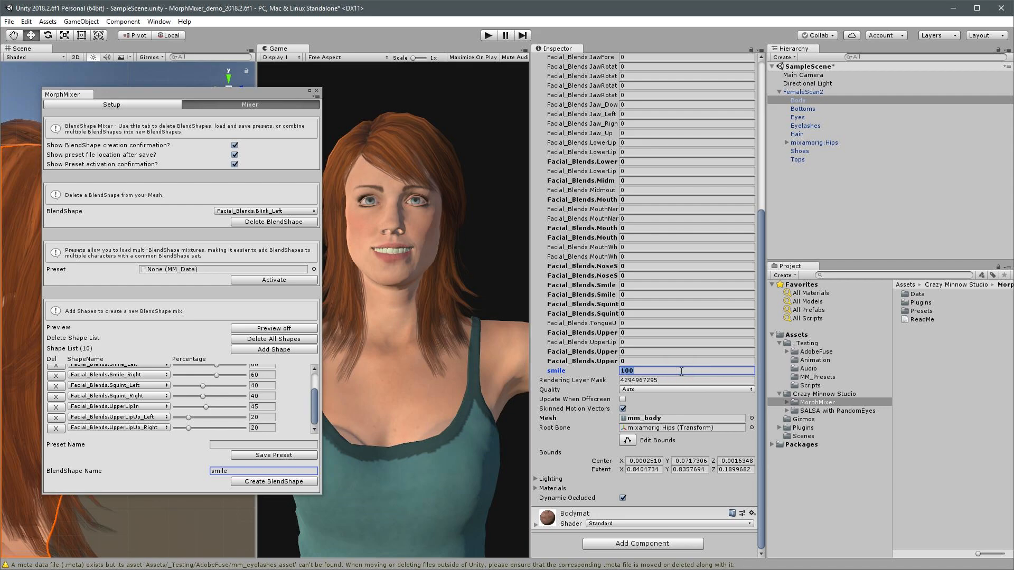
{"action": "type", "text": "0"}
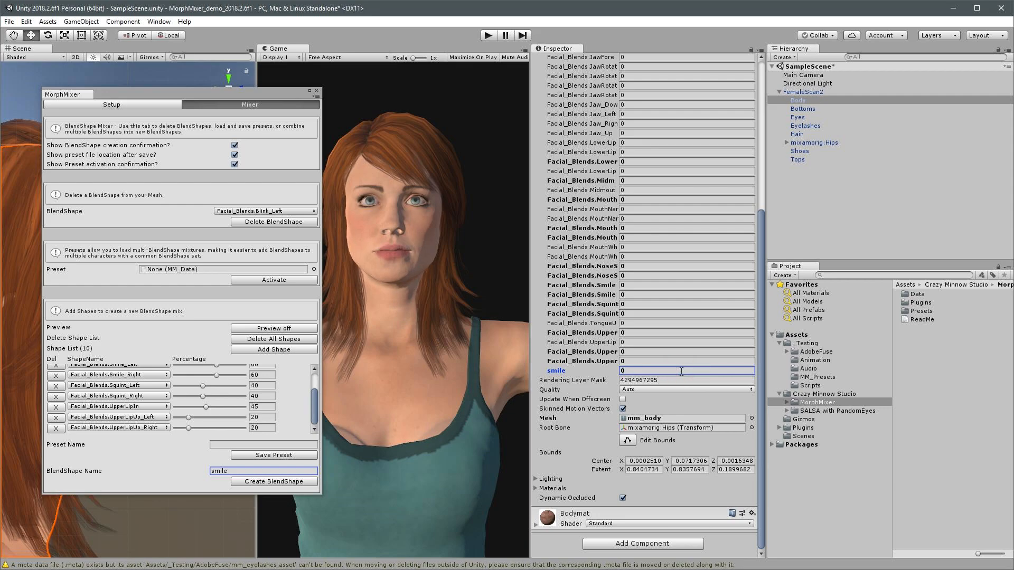
{"action": "mouse_move", "coordinate": [111, 104]}
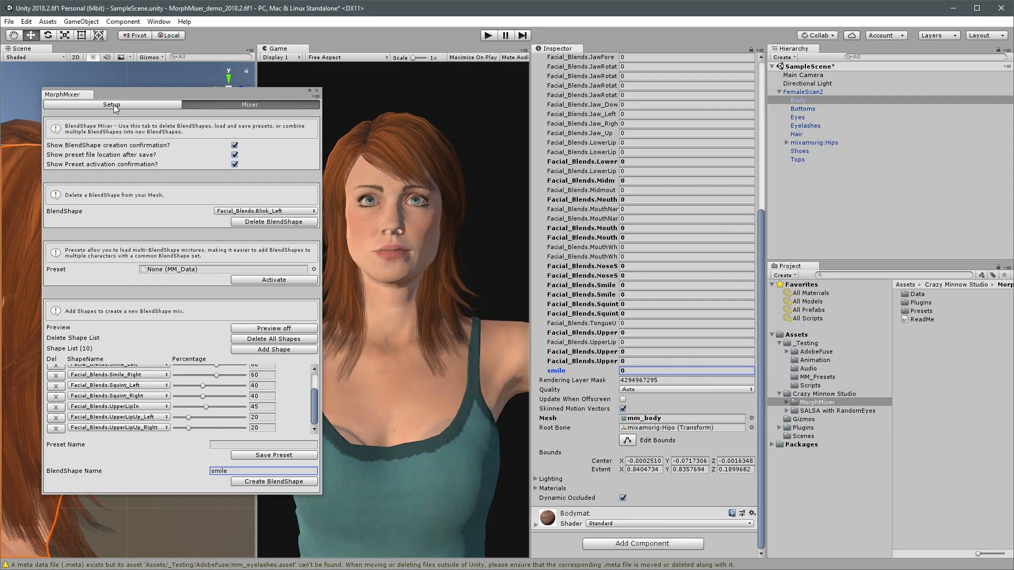
Step: In the Setup tab, select Eyelashes and save its mesh copy as mm_eyelashes
{"action": "left_click", "coordinate": [111, 104]}
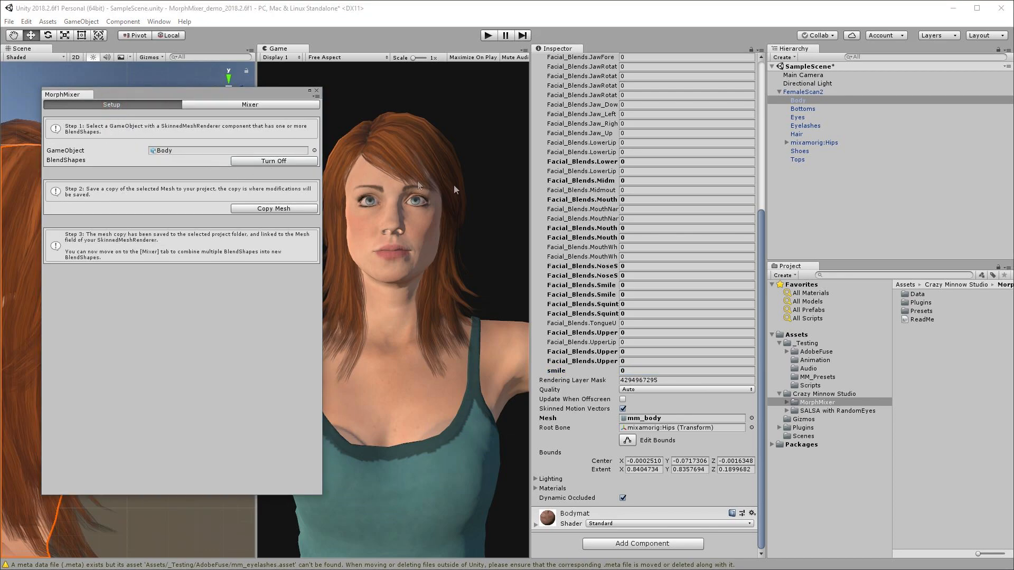
{"action": "mouse_move", "coordinate": [816, 133]}
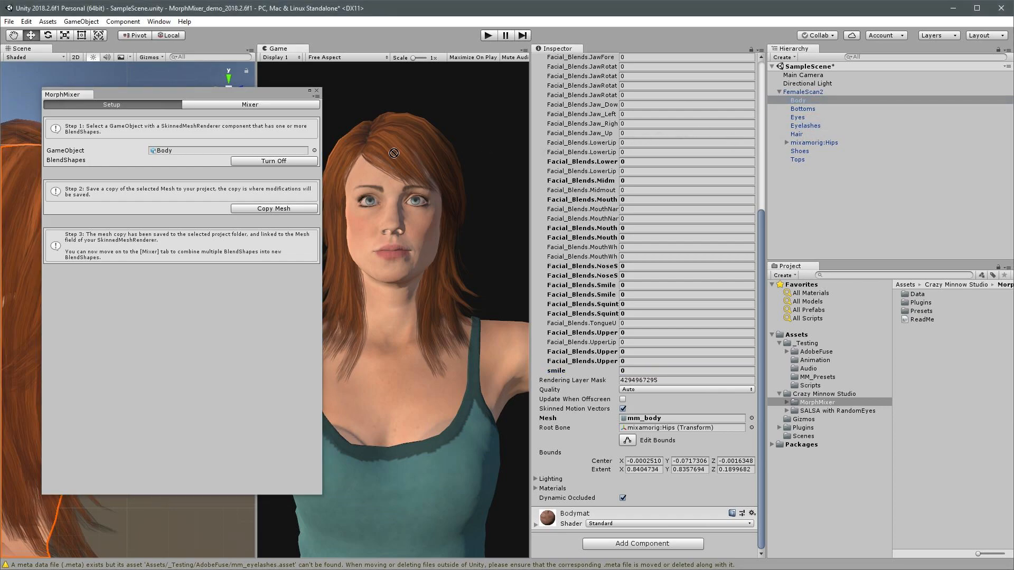
{"action": "left_click", "coordinate": [806, 125]}
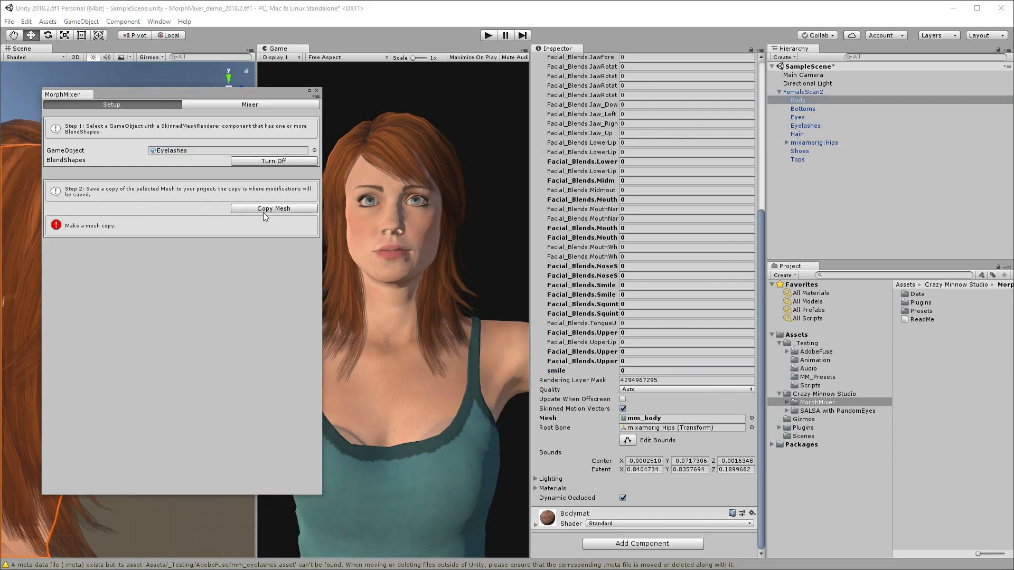
{"action": "left_click", "coordinate": [274, 208]}
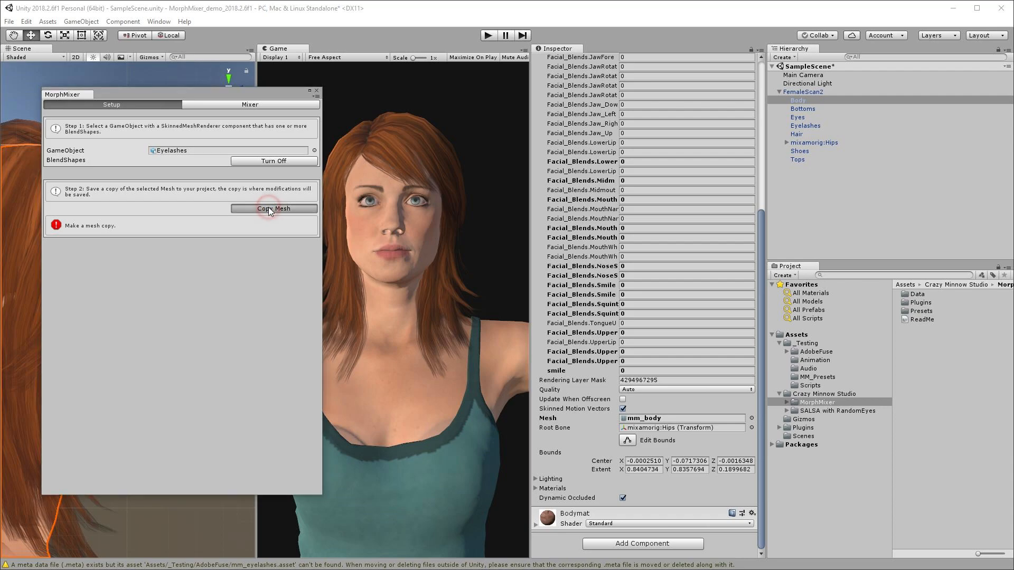
{"action": "left_click", "coordinate": [273, 208]}
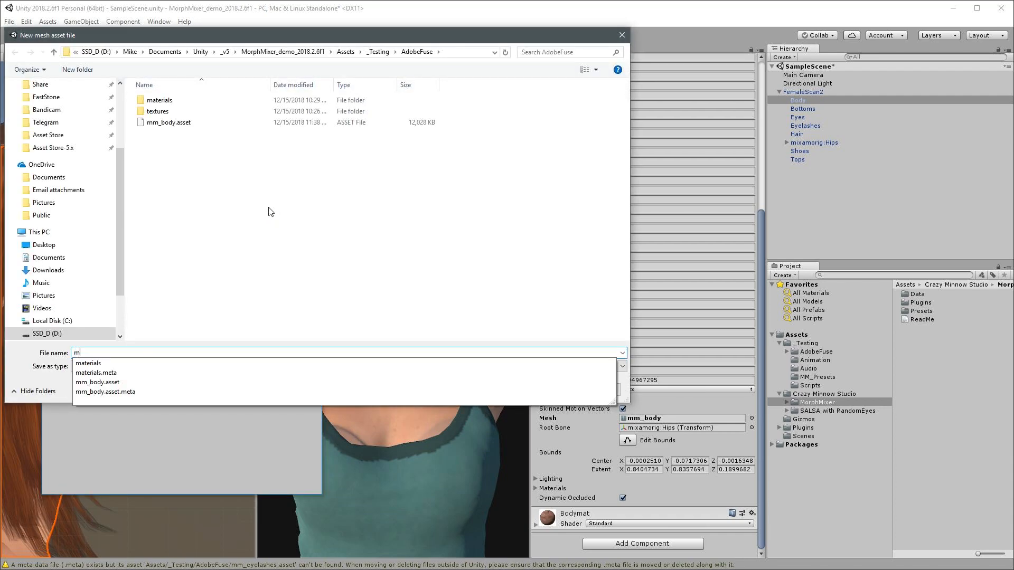
{"action": "type", "text": "m_eyela"}
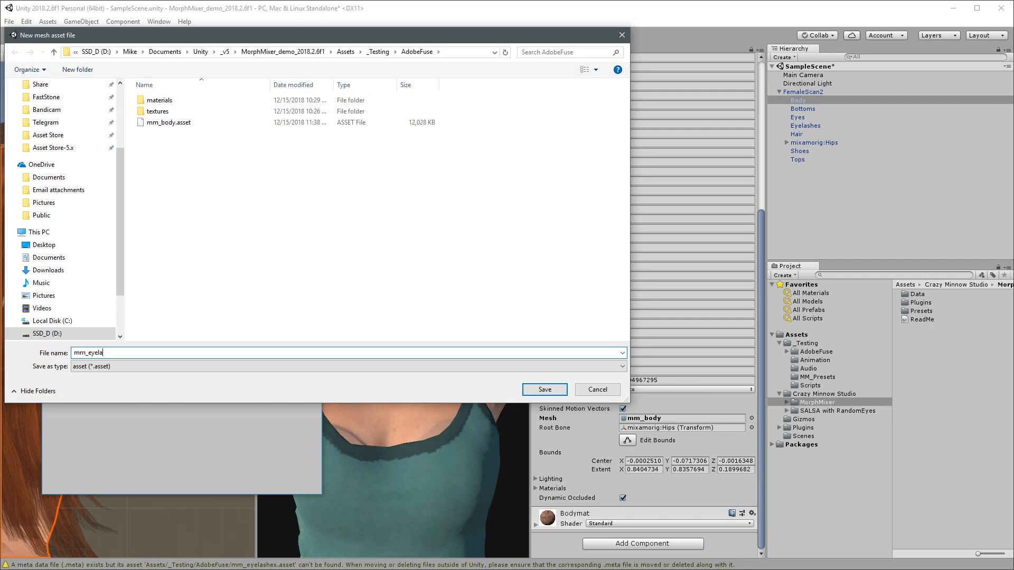
{"action": "left_click", "coordinate": [544, 389]}
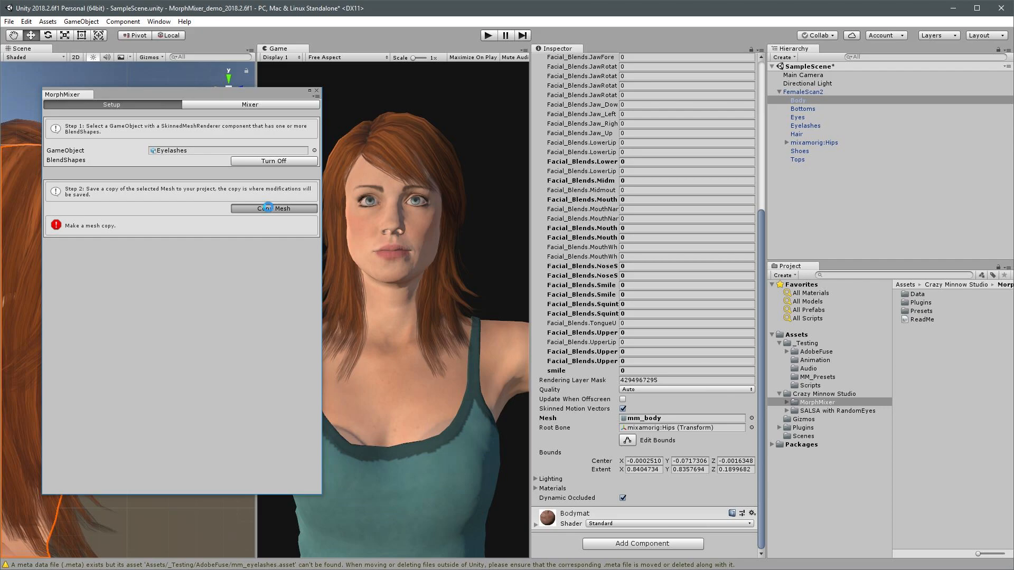
{"action": "left_click", "coordinate": [273, 208]}
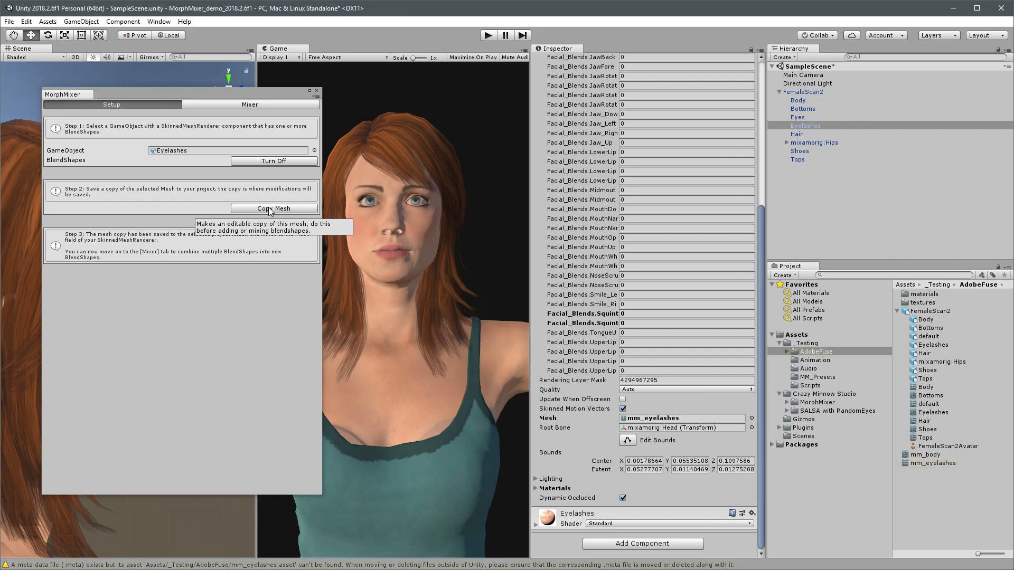
Step: Mix Squint_Left and Squint_Right at 40 into a 'smile' blend shape on the eyelashes
{"action": "left_click", "coordinate": [249, 105]}
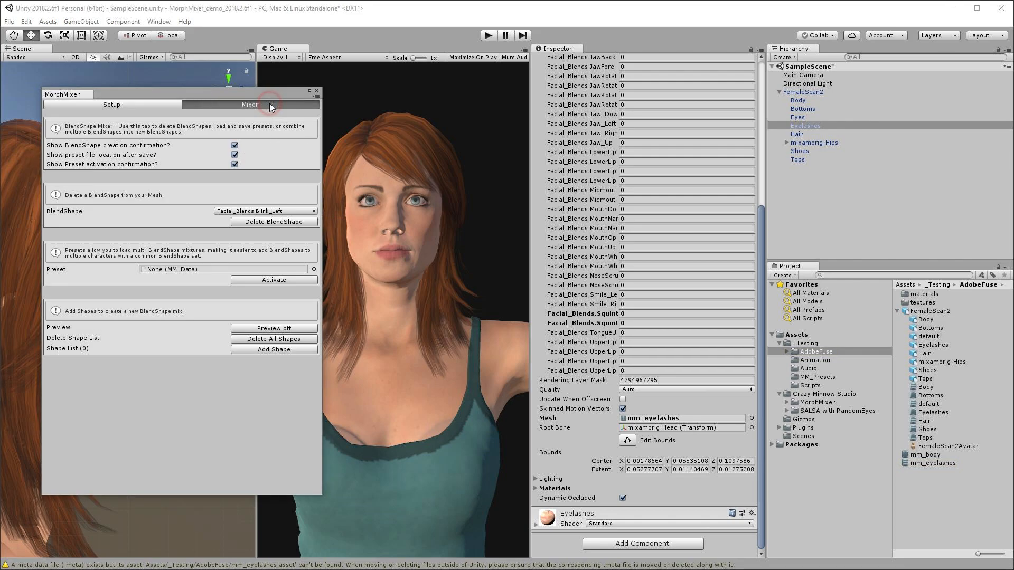
{"action": "left_click", "coordinate": [264, 211]}
{"action": "type", "text": "smile"}
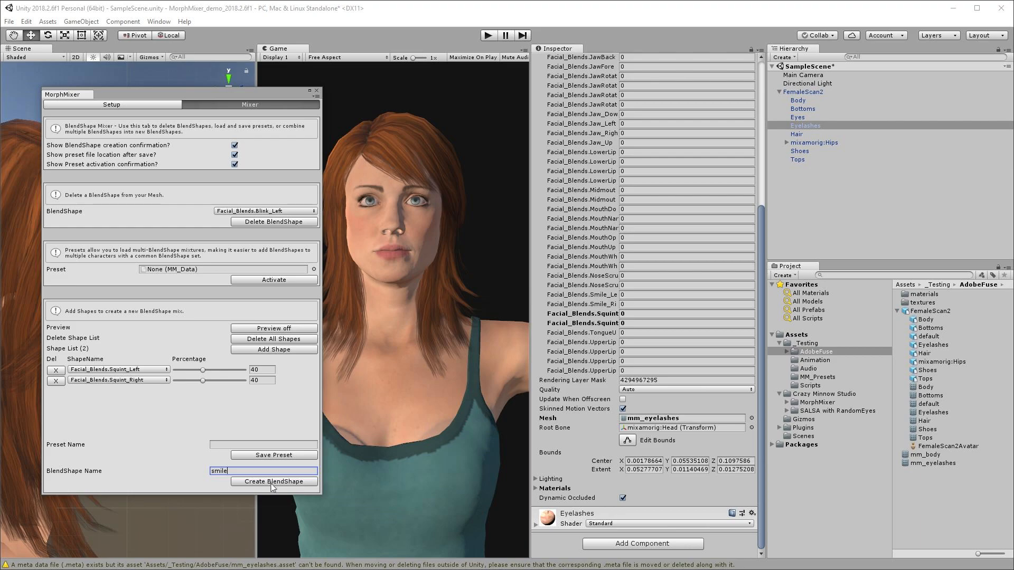
{"action": "left_click", "coordinate": [274, 481]}
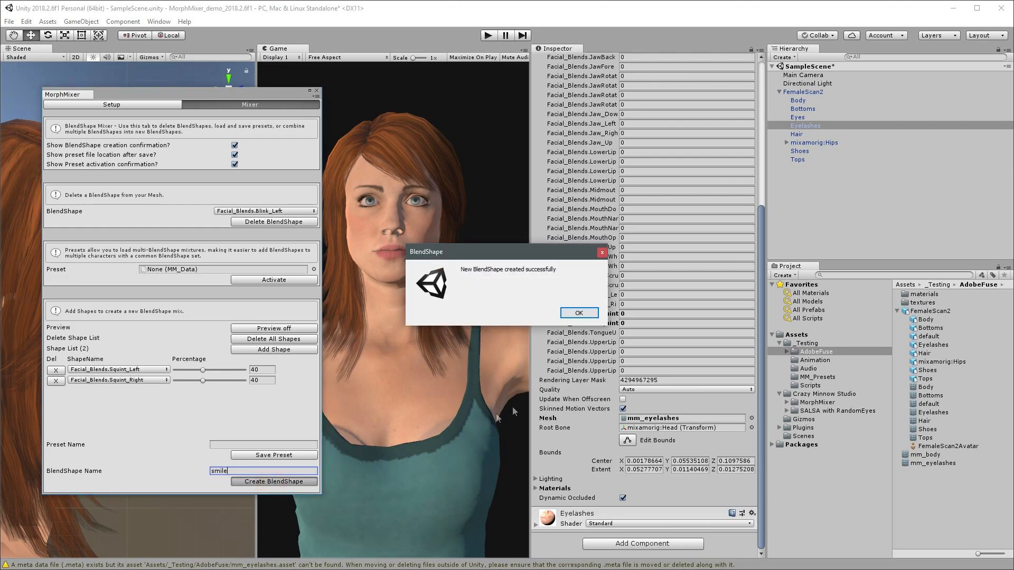
{"action": "left_click", "coordinate": [577, 312]}
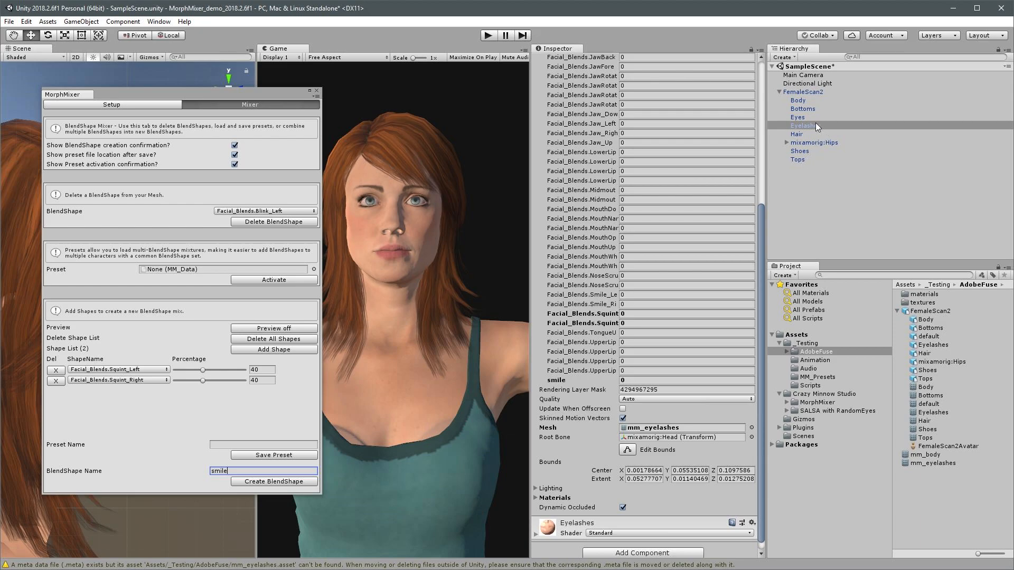
Step: Reselect Eyelashes and set its smile blend shape weight to 100
{"action": "left_click", "coordinate": [804, 126]}
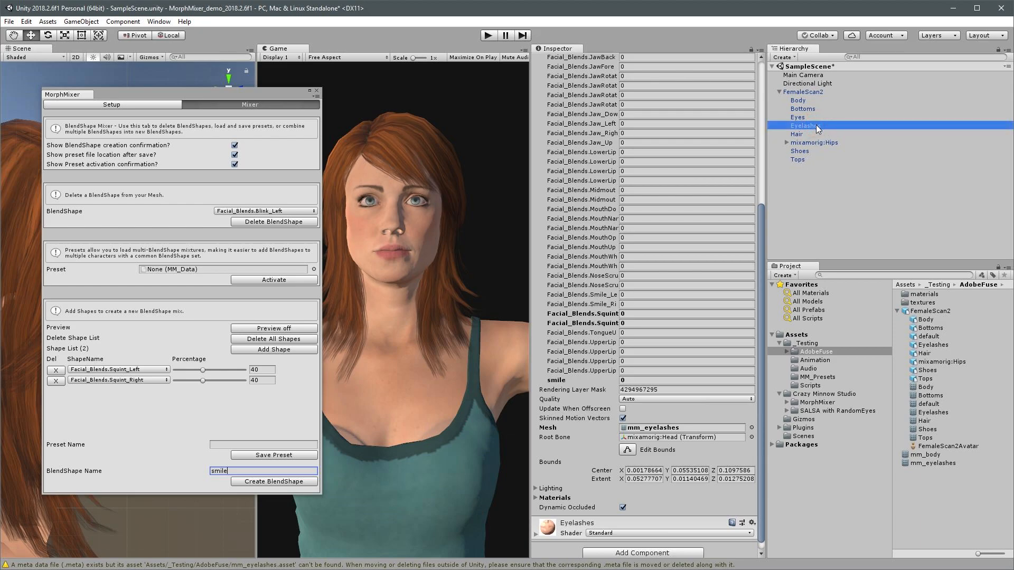
{"action": "mouse_move", "coordinate": [556, 385]}
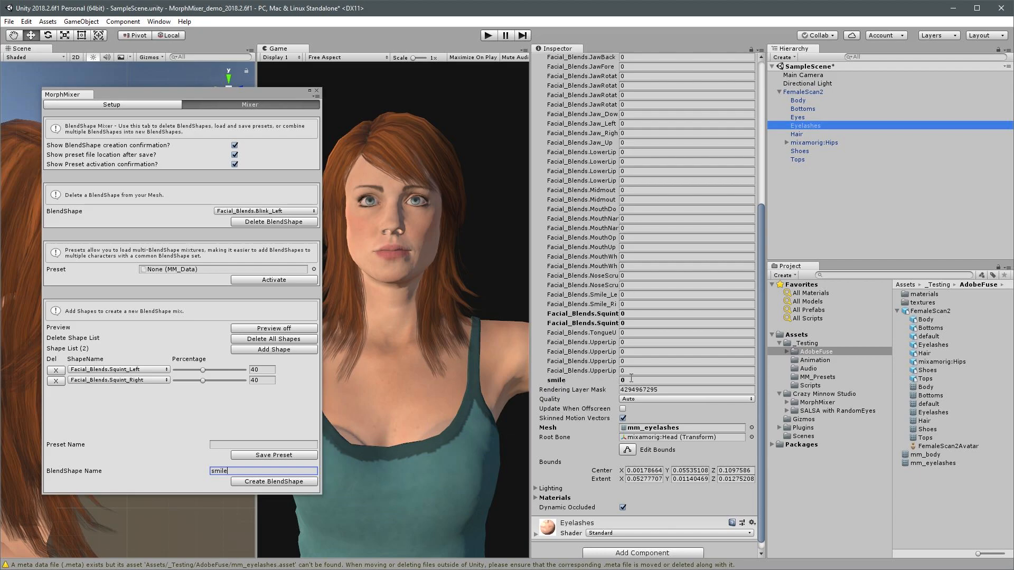
{"action": "left_click", "coordinate": [685, 379]}
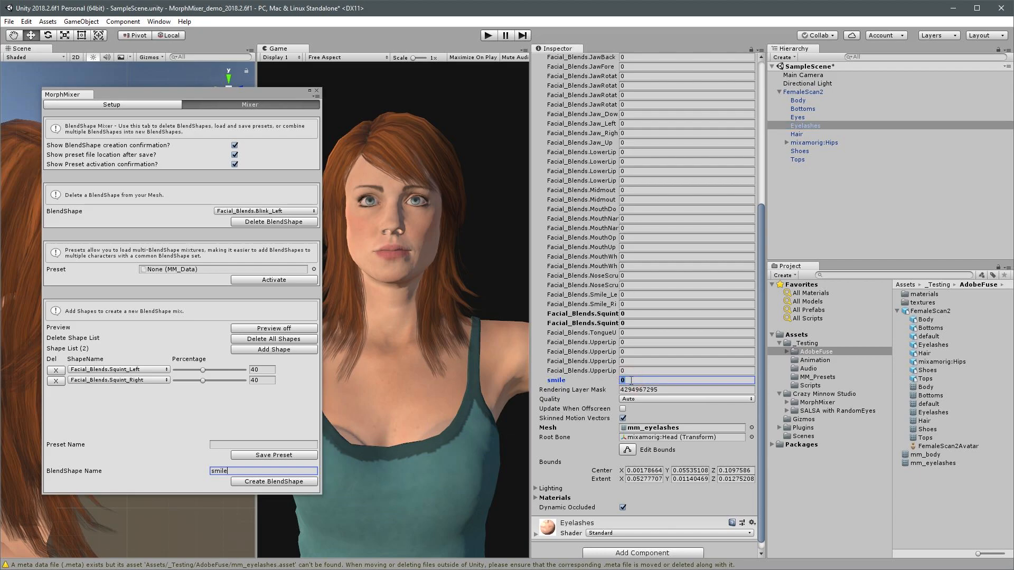
{"action": "type", "text": "100"}
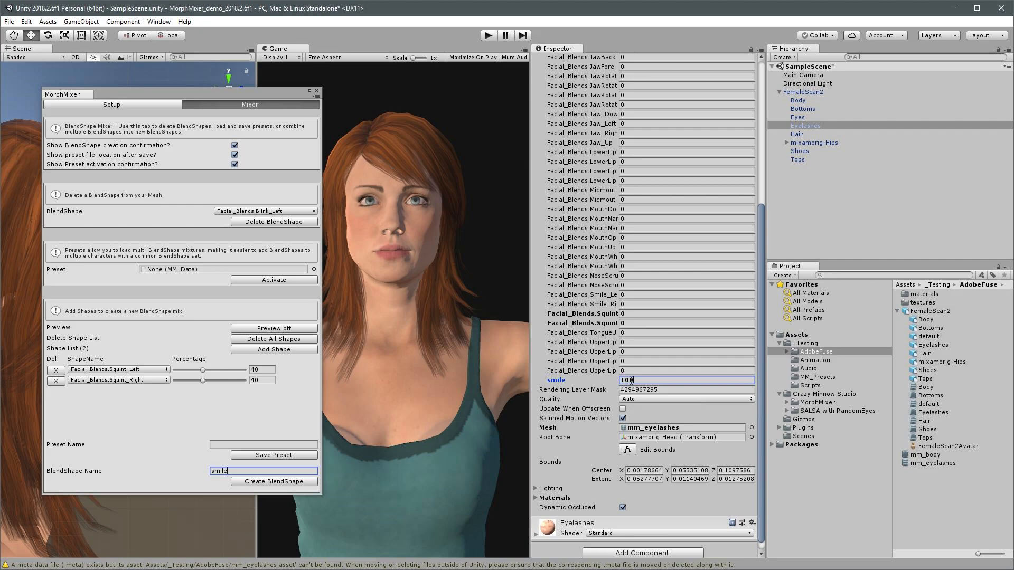
{"action": "mouse_move", "coordinate": [354, 206]}
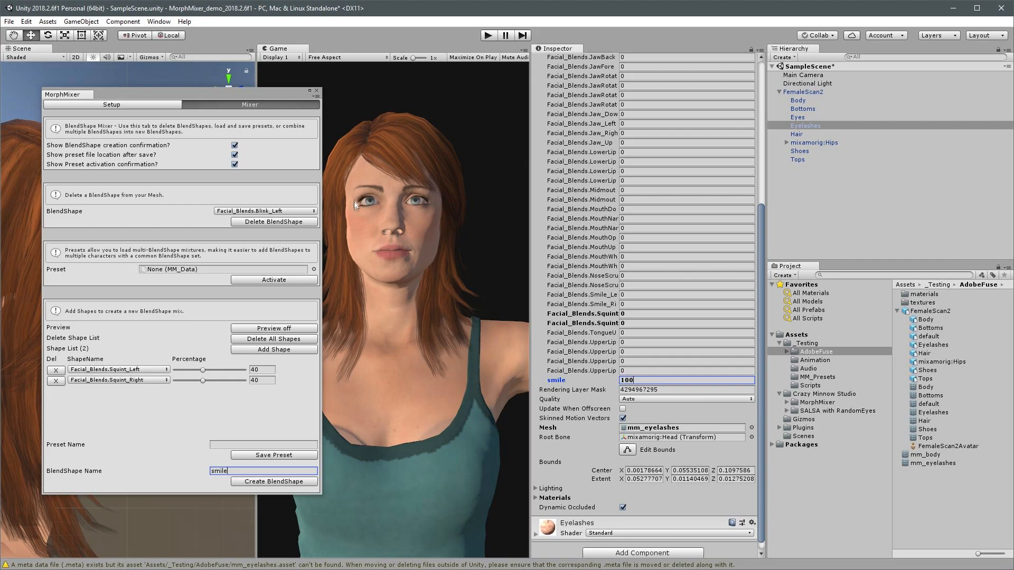
{"action": "mouse_move", "coordinate": [364, 214]}
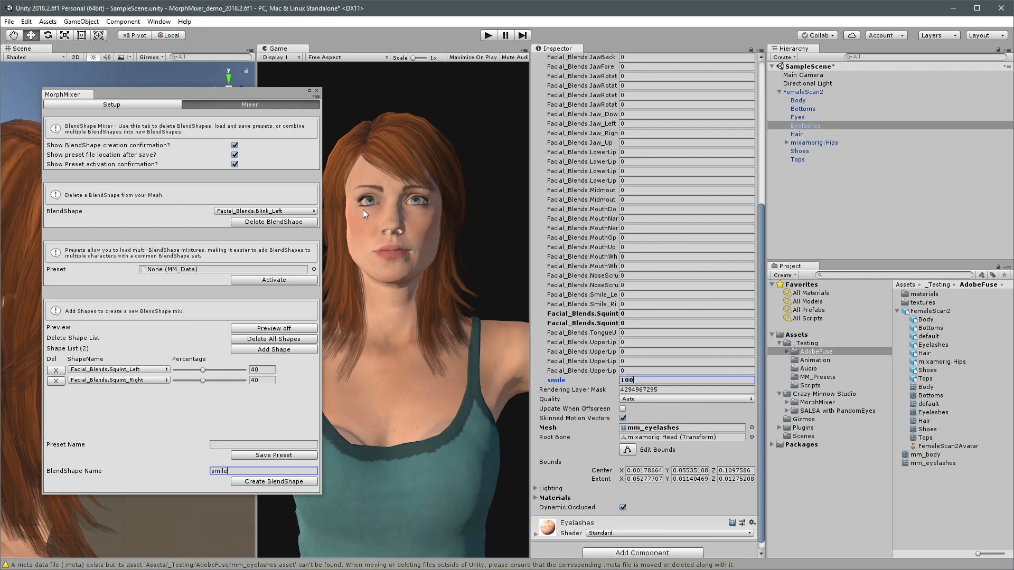
{"action": "mouse_move", "coordinate": [377, 201]}
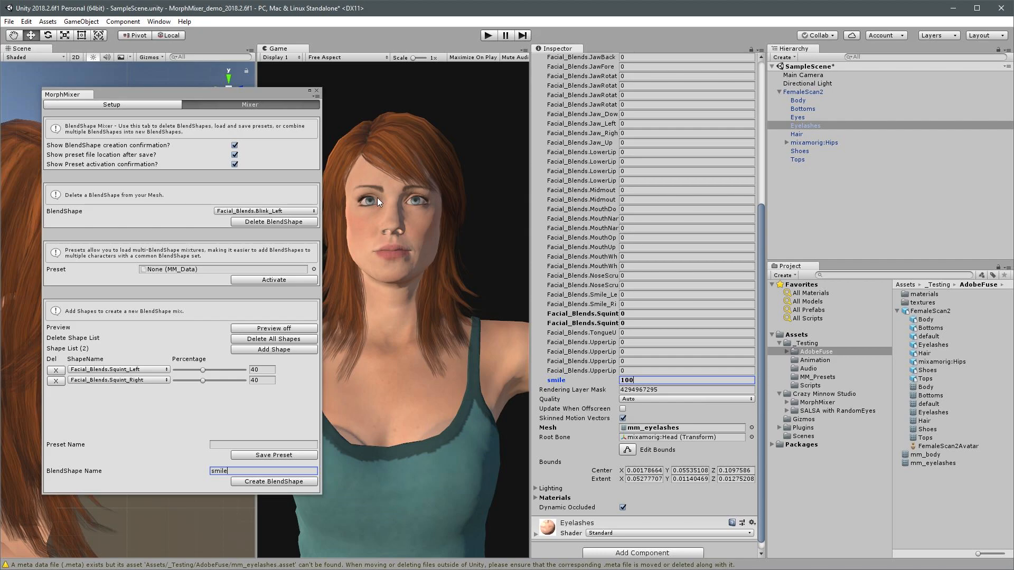
{"action": "mouse_move", "coordinate": [613, 375]}
{"action": "type", "text": "0"}
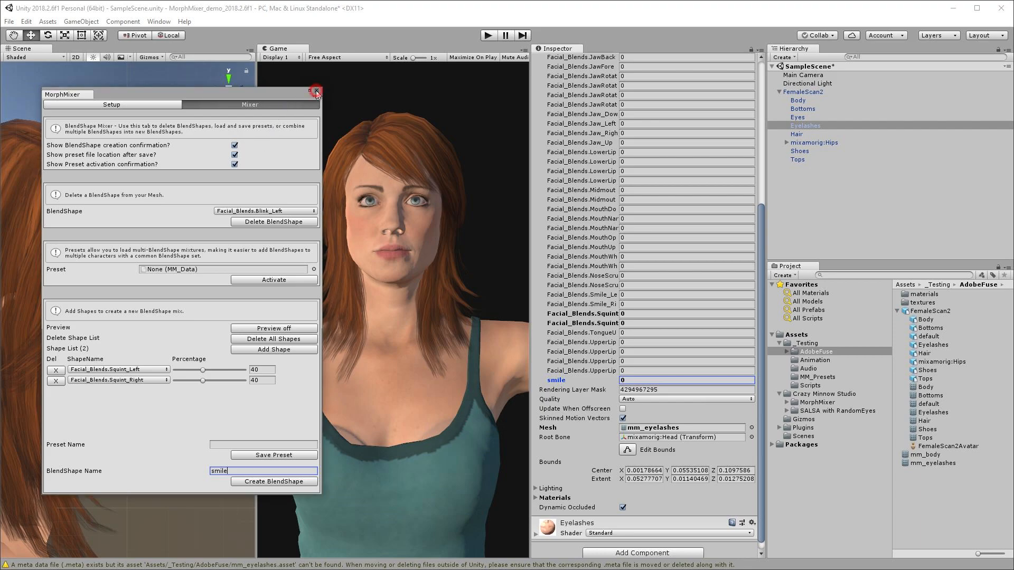
Step: Attach the MorphMixerSmile script from the Scripts folder to FemaleScan2
{"action": "left_click", "coordinate": [316, 90]}
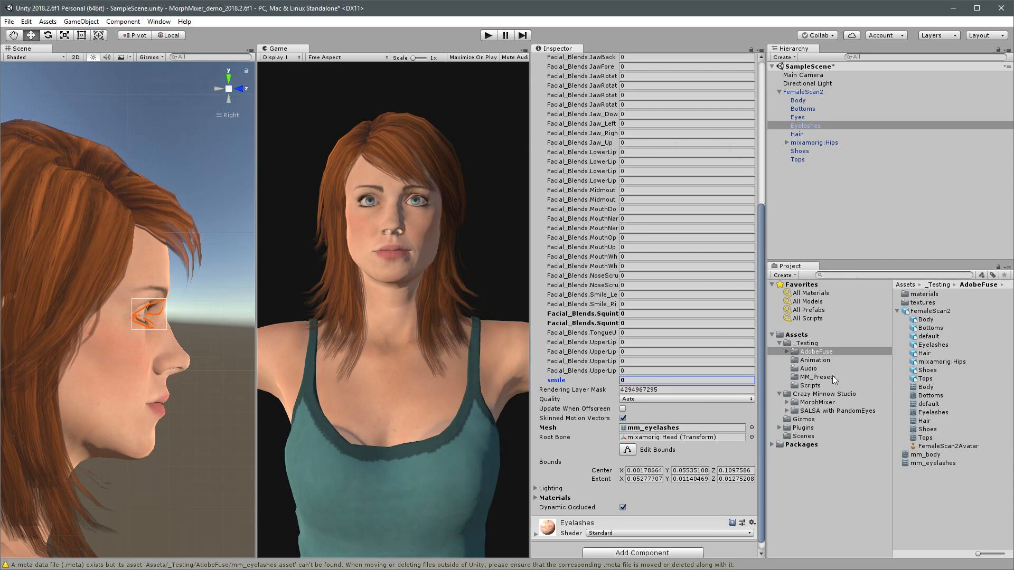
{"action": "left_click", "coordinate": [809, 386]}
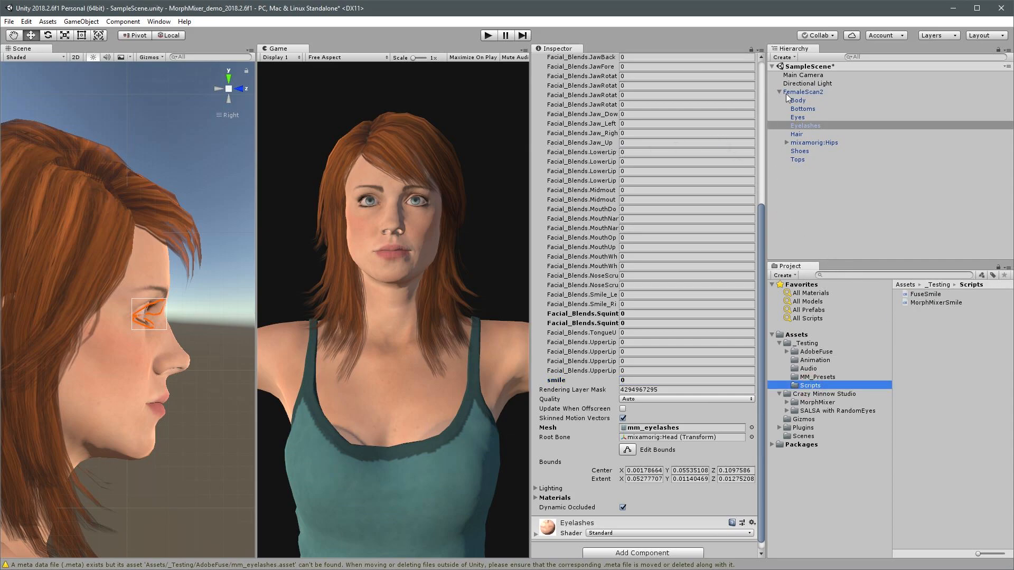
{"action": "left_click", "coordinate": [804, 92]}
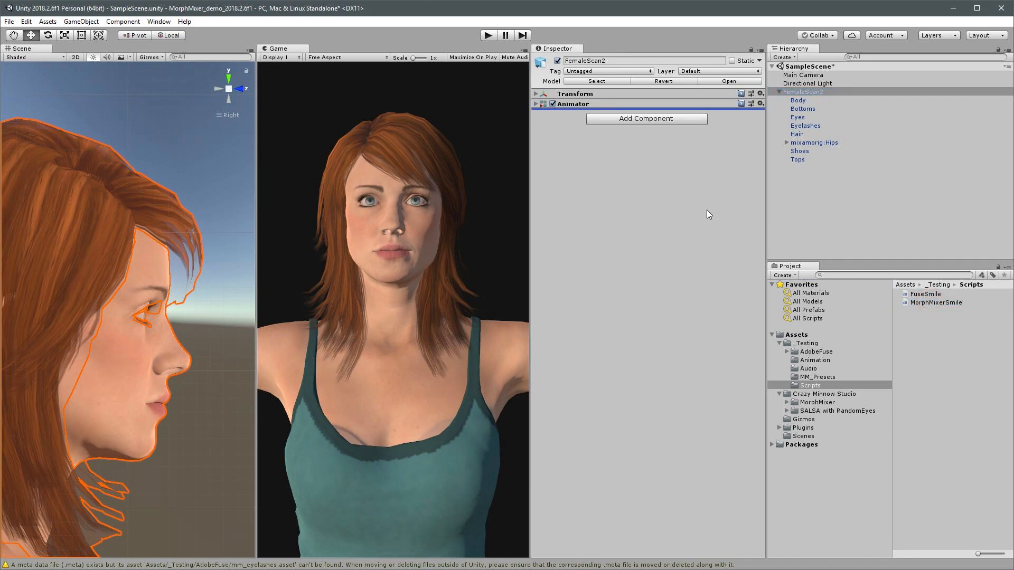
{"action": "left_click", "coordinate": [645, 118]}
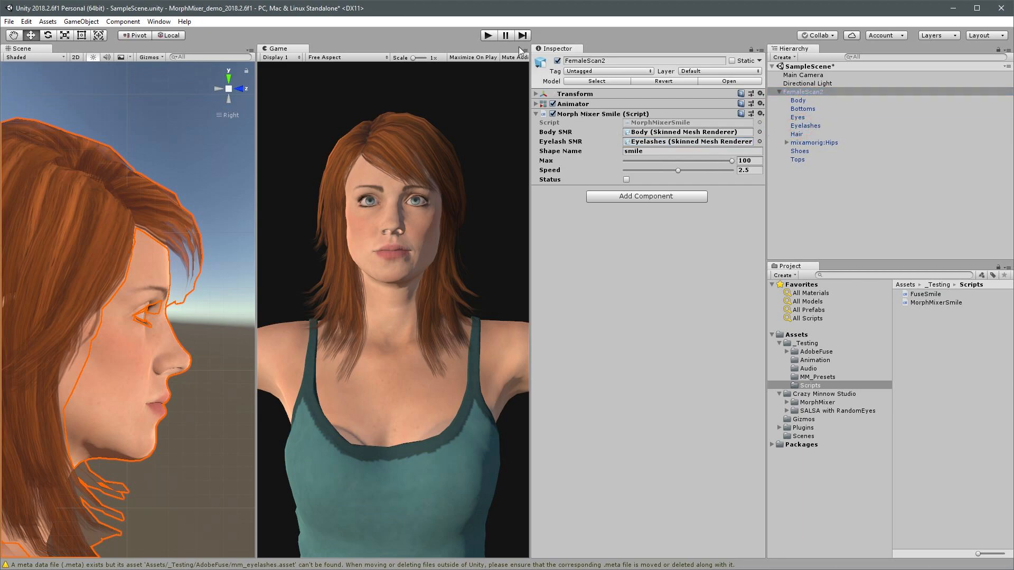
Step: Run the scene and tick Status so FemaleScan2 smiles
{"action": "left_click", "coordinate": [488, 35]}
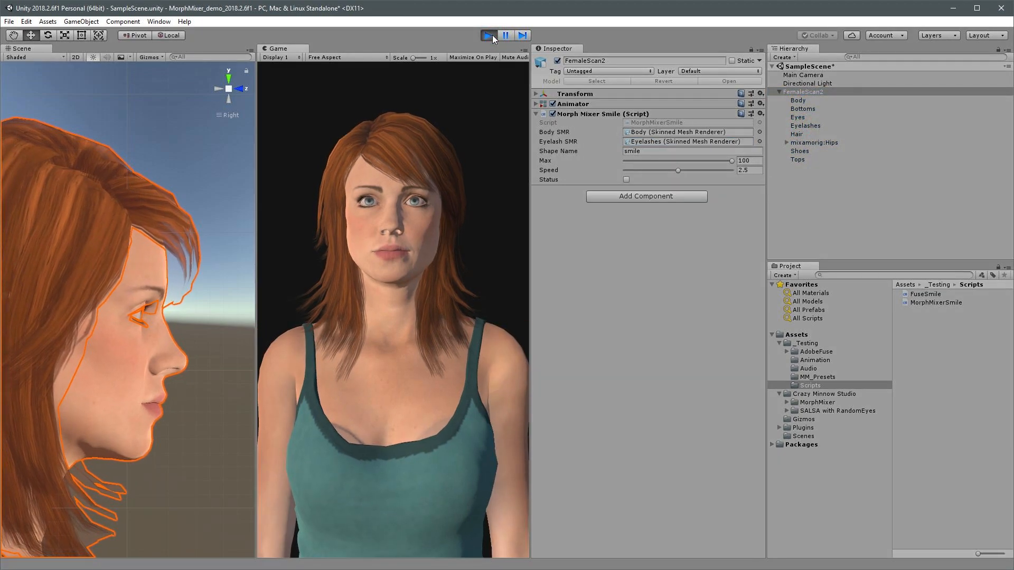
{"action": "left_click", "coordinate": [626, 179]}
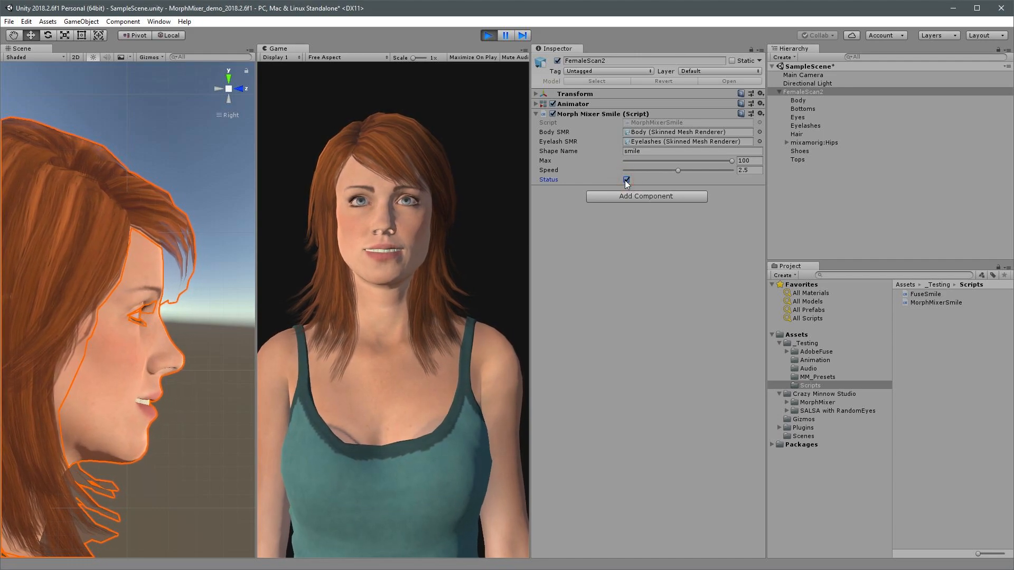
{"action": "left_click", "coordinate": [625, 179]}
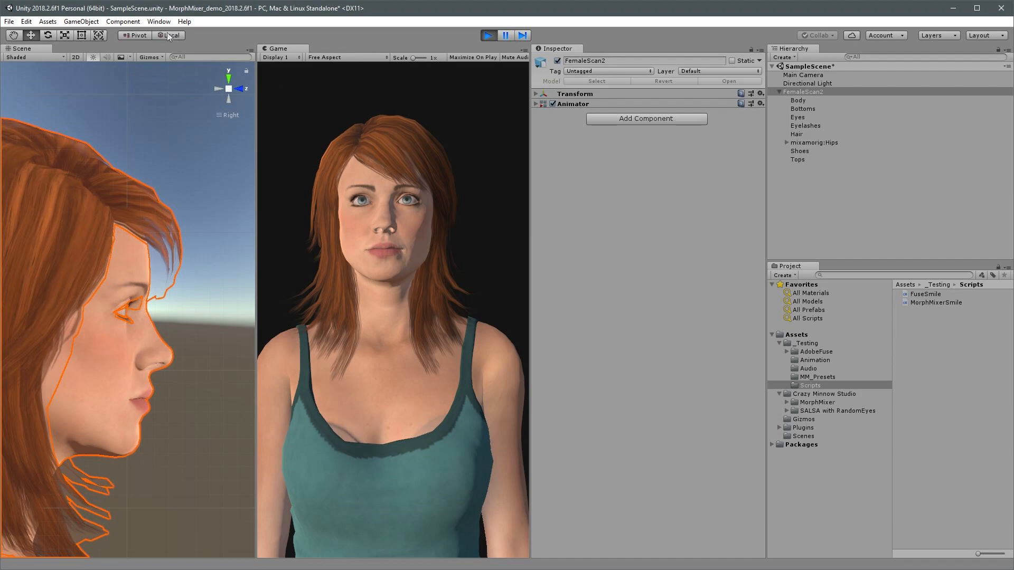
Step: Open MorphMixer from Window > Crazy Minnow Studio on its Mixer tab and expand MorphMixer Presets
{"action": "left_click", "coordinate": [158, 21]}
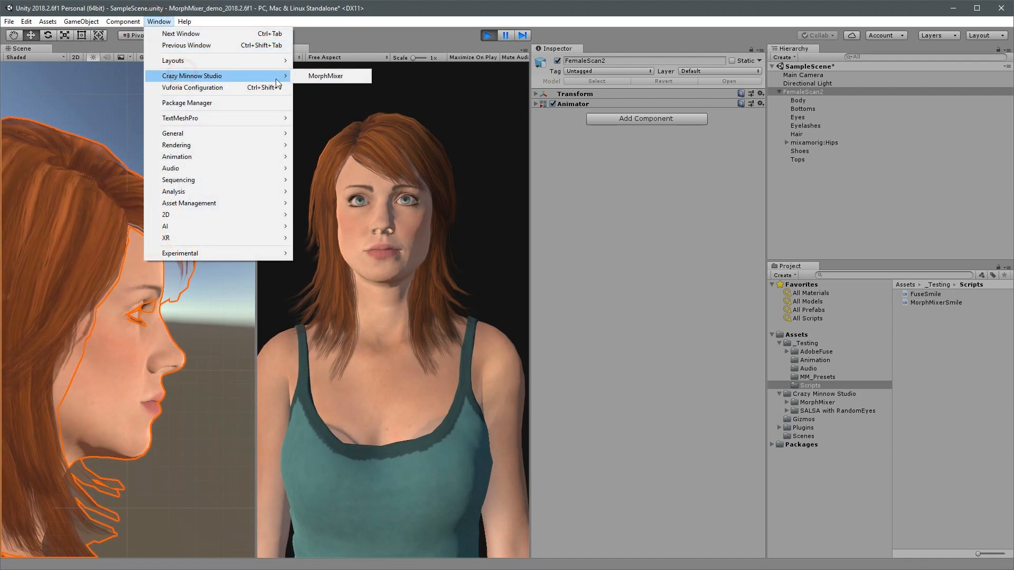
{"action": "left_click", "coordinate": [325, 76]}
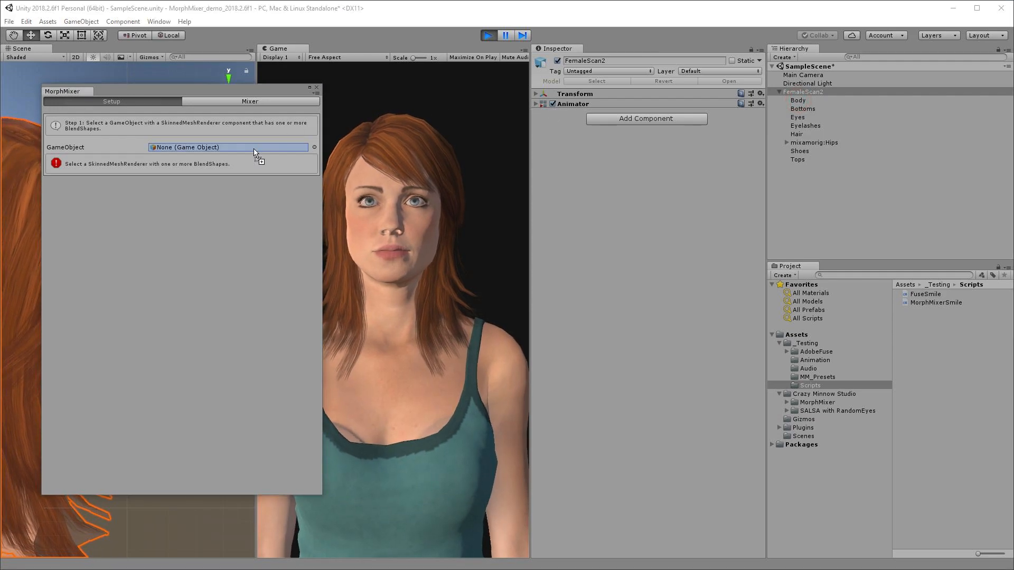
{"action": "left_click", "coordinate": [249, 101]}
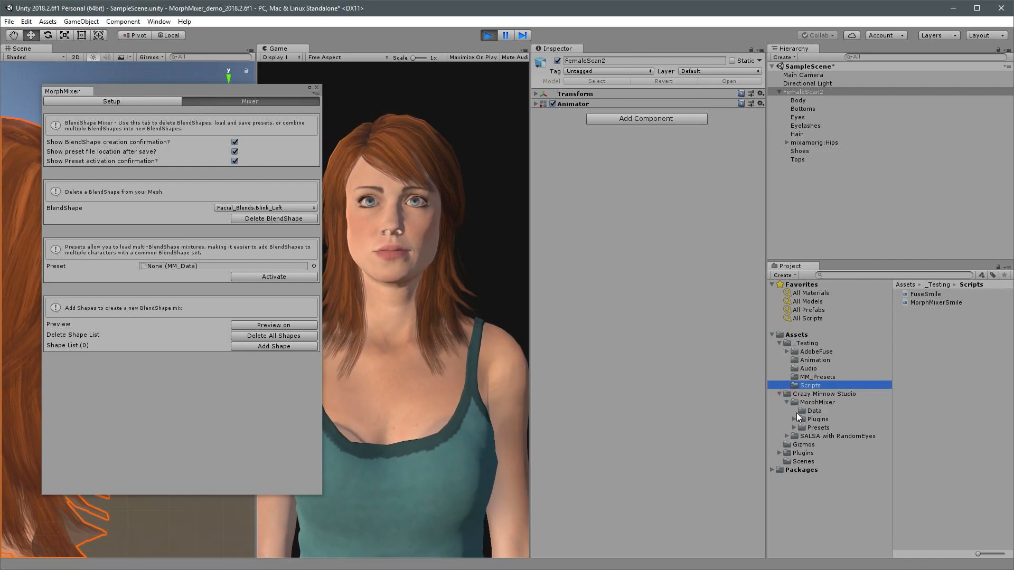
{"action": "left_click", "coordinate": [795, 428]}
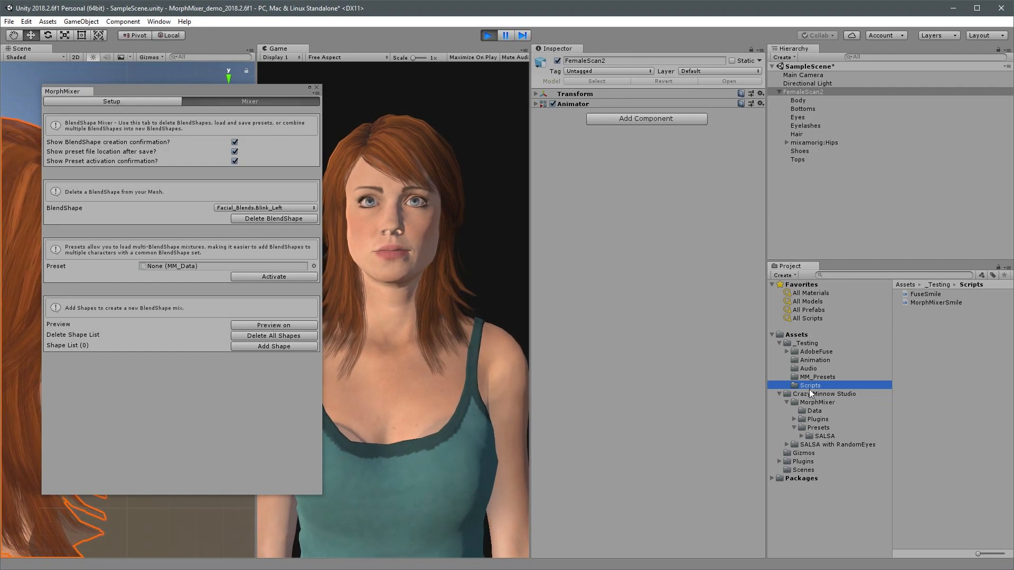
Step: Load body.smile from MM_Presets into the Preset field, activate it, and close MorphMixer
{"action": "left_click", "coordinate": [817, 377]}
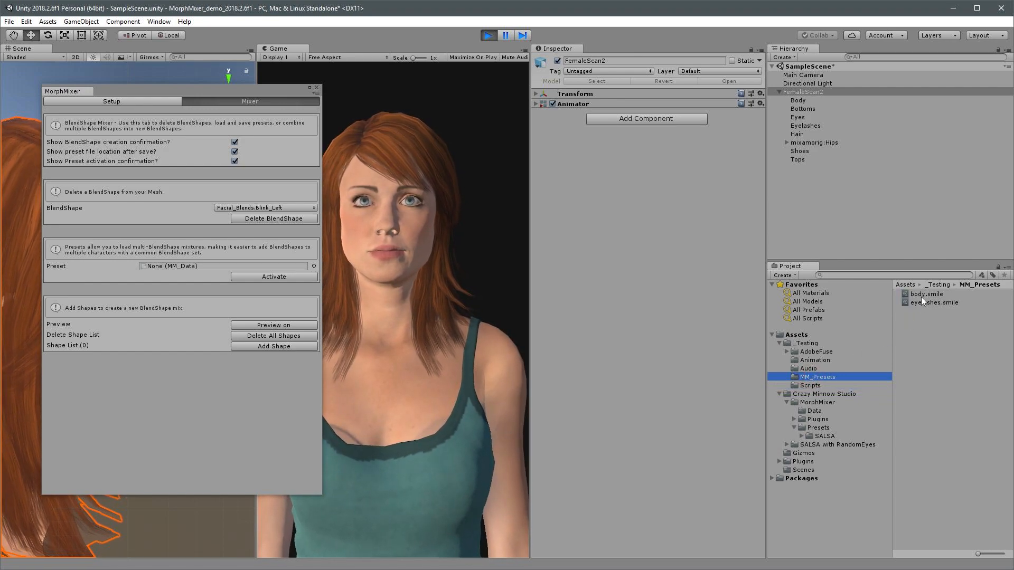
{"action": "left_click", "coordinate": [223, 265]}
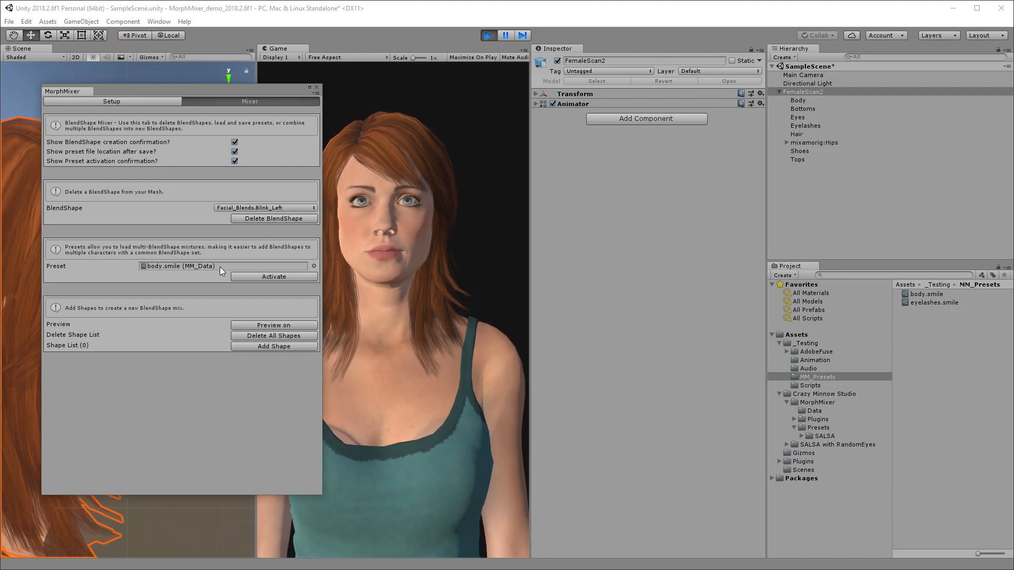
{"action": "left_click", "coordinate": [273, 277]}
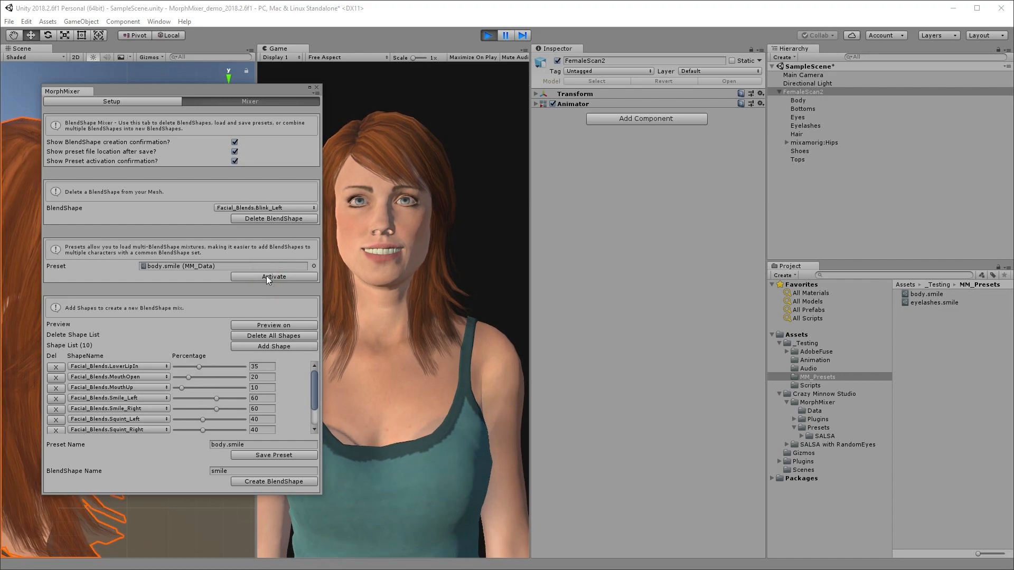
{"action": "left_click", "coordinate": [273, 277]}
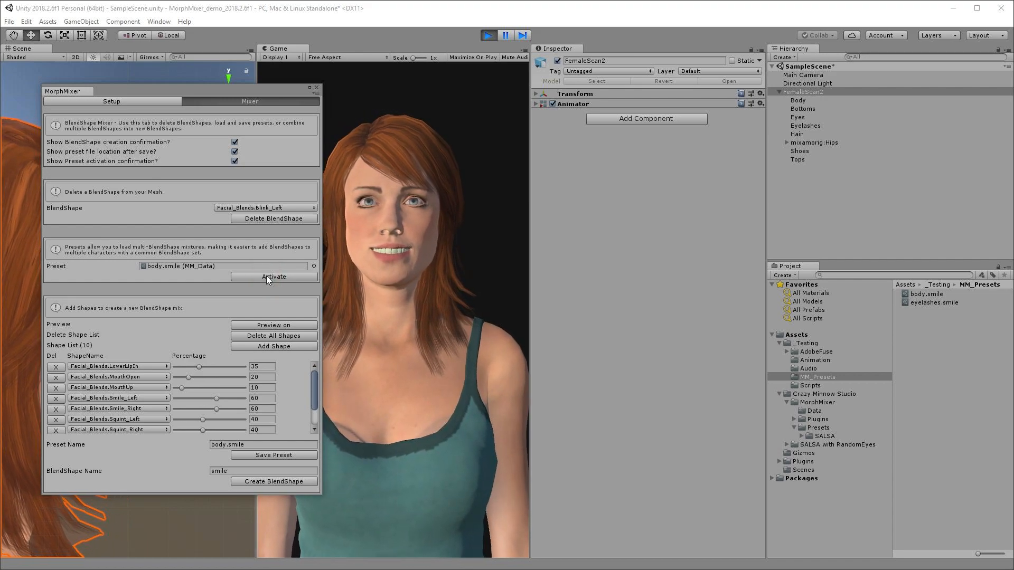
{"action": "left_click", "coordinate": [273, 276]}
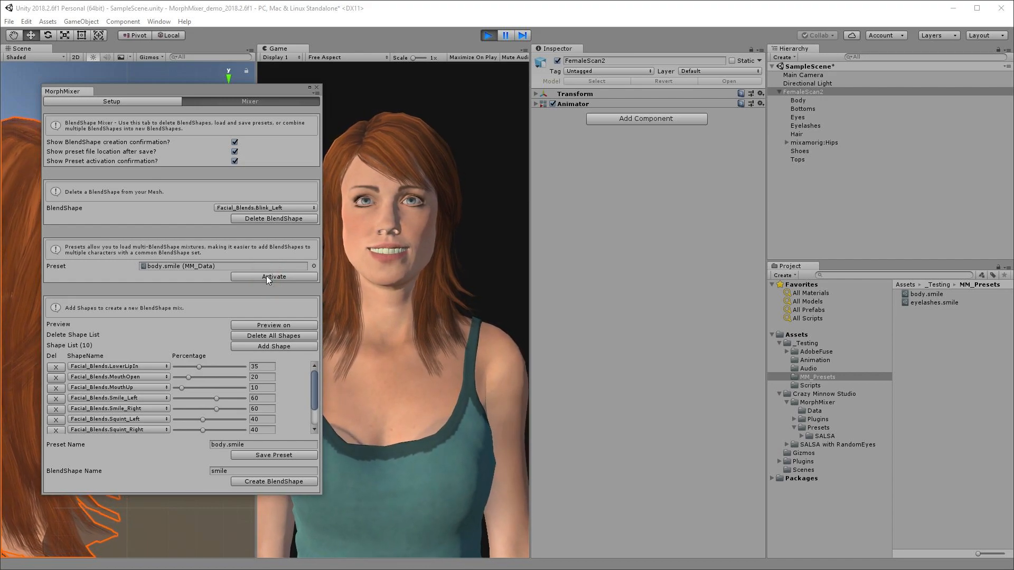
{"action": "left_click", "coordinate": [316, 87]}
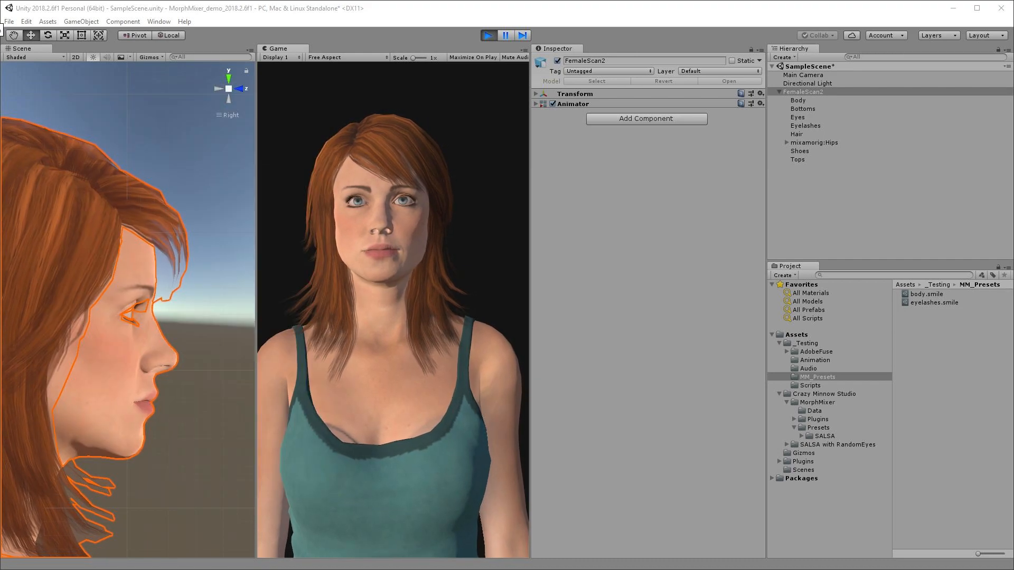